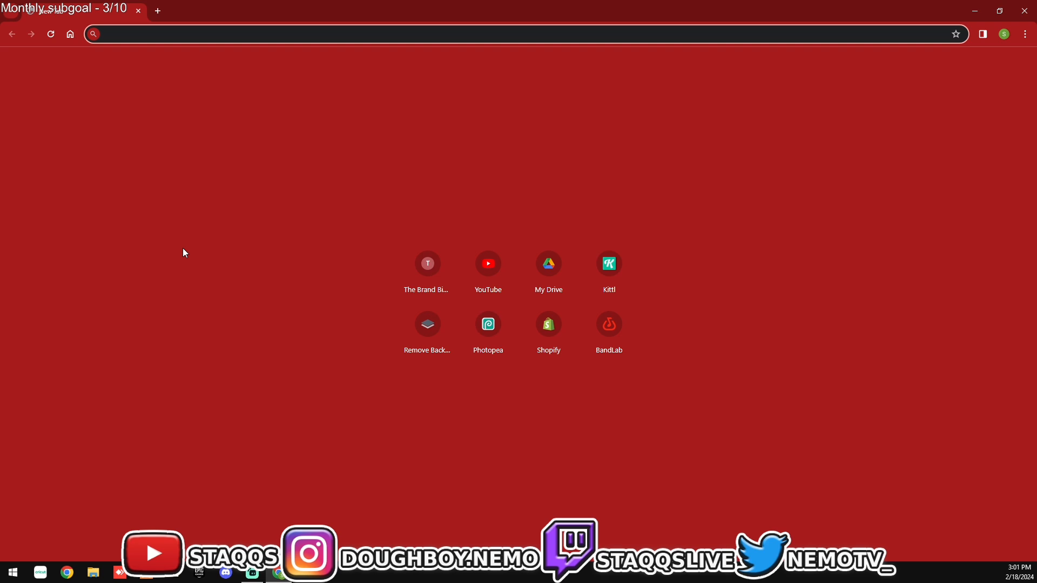
# Step: Search 'the brand', land on thebrandbible.us mockups page and scroll the blank garment list
pyautogui.write('the')
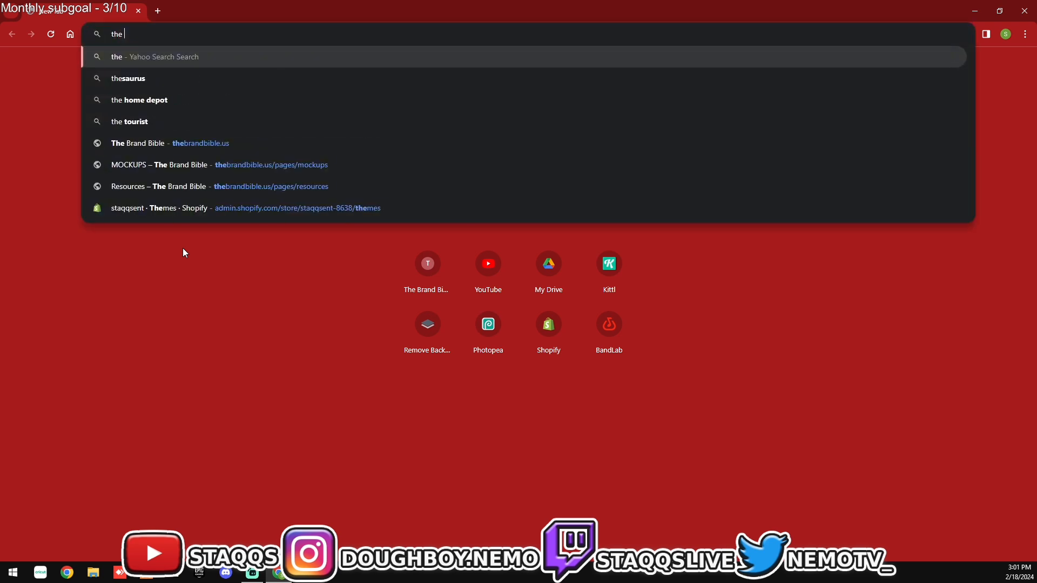
pyautogui.write('brandbible.us/pages/mockups')
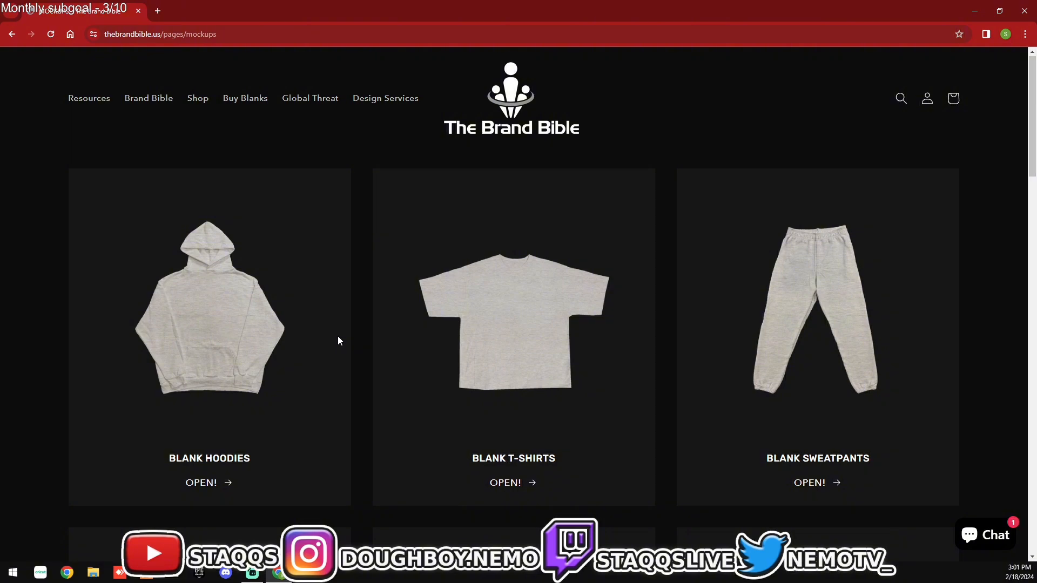
pyautogui.scroll(-3)
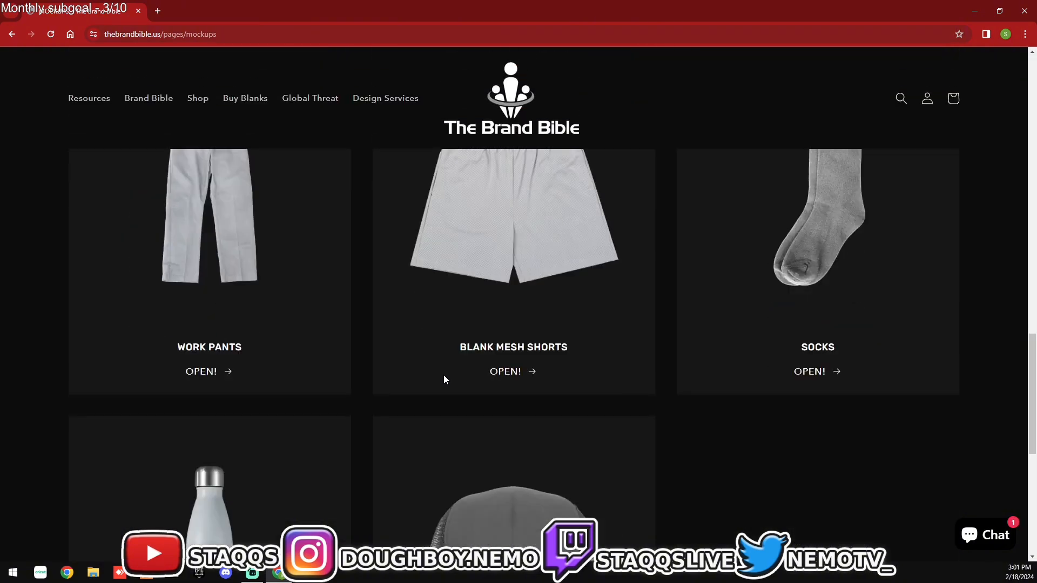
pyautogui.scroll(3)
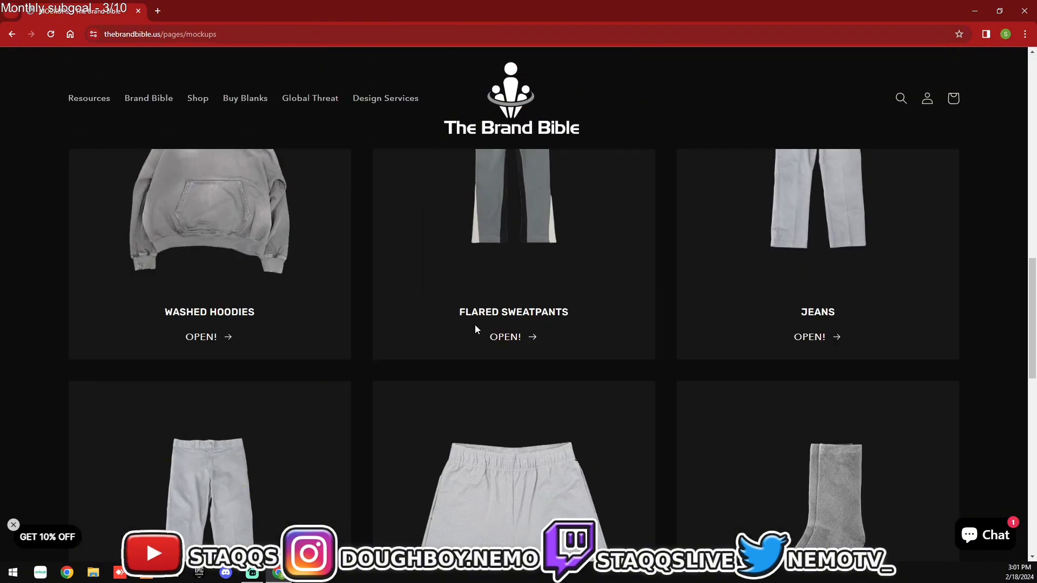
pyautogui.scroll(-3)
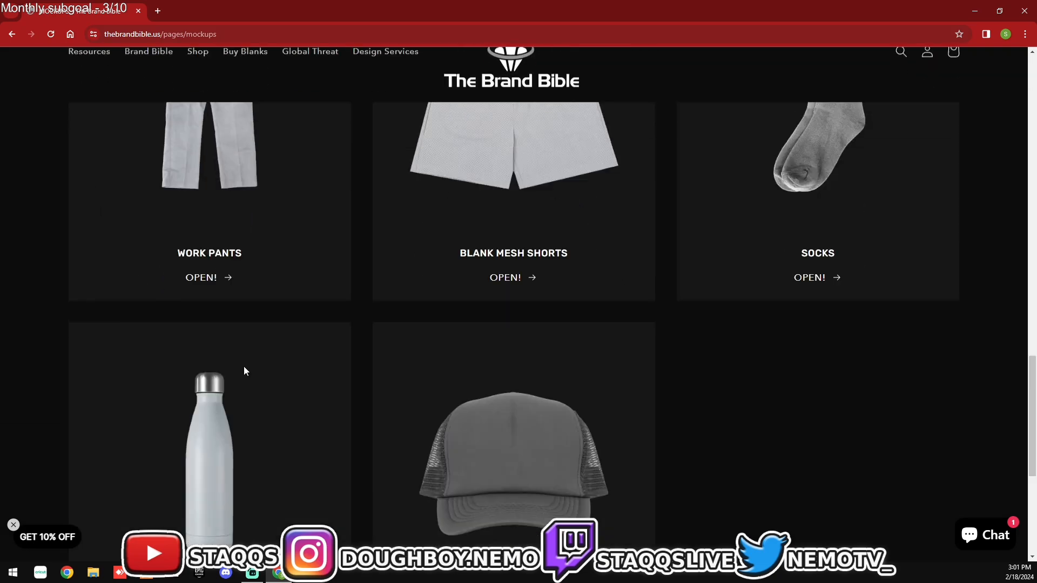
pyautogui.scroll(3)
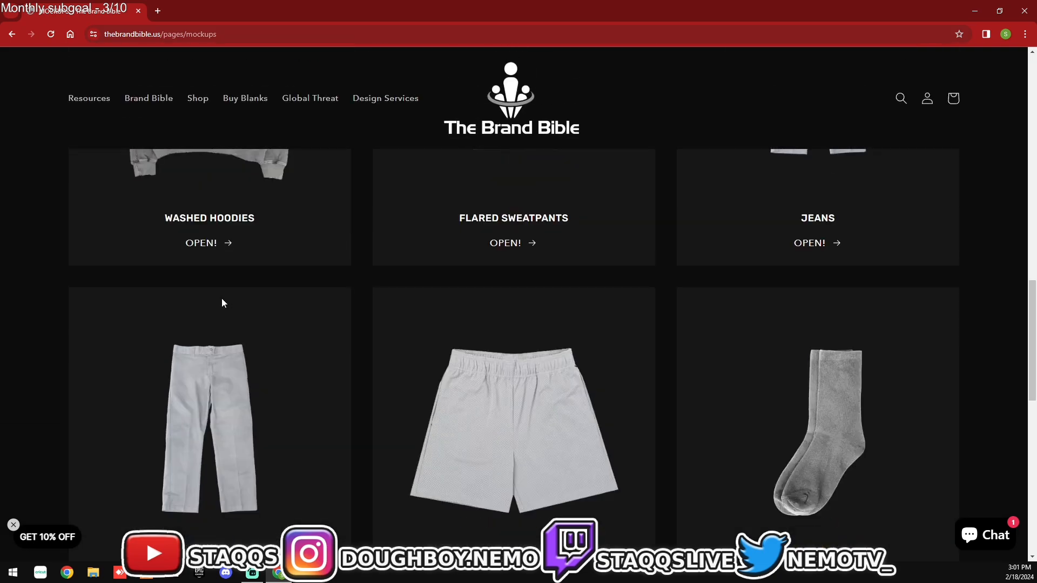
pyautogui.scroll(3)
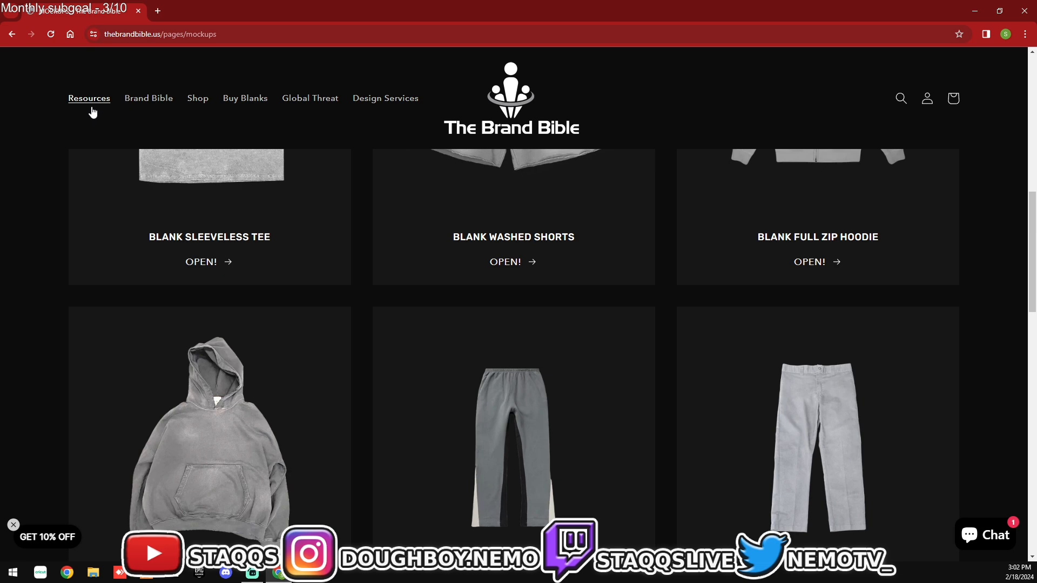
# Step: Reach the Free Mockup Vectors Drive folder via Resources, preview Flared Sweats.png and download it
pyautogui.click(89, 98)
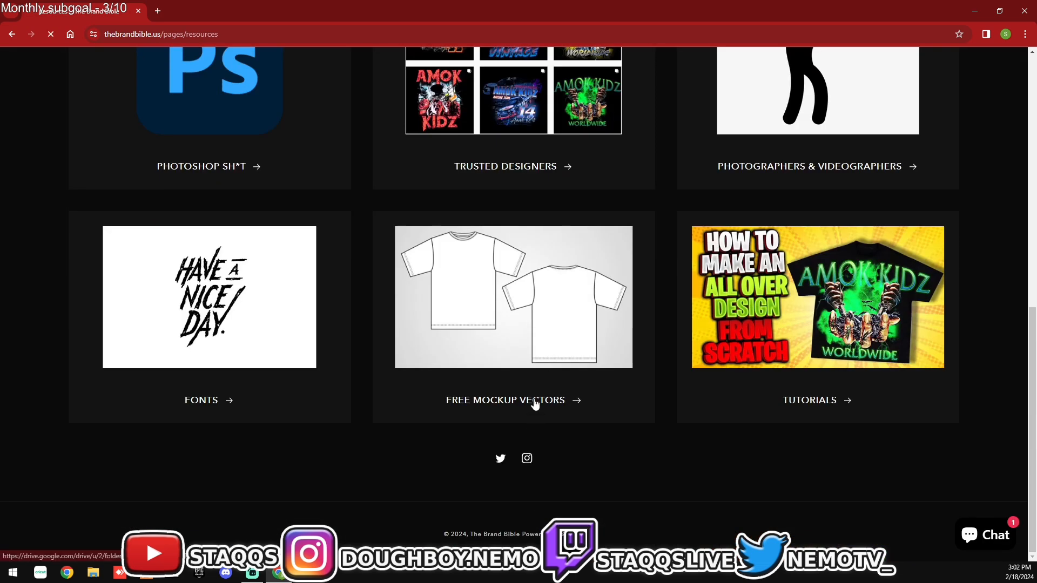
pyautogui.click(504, 400)
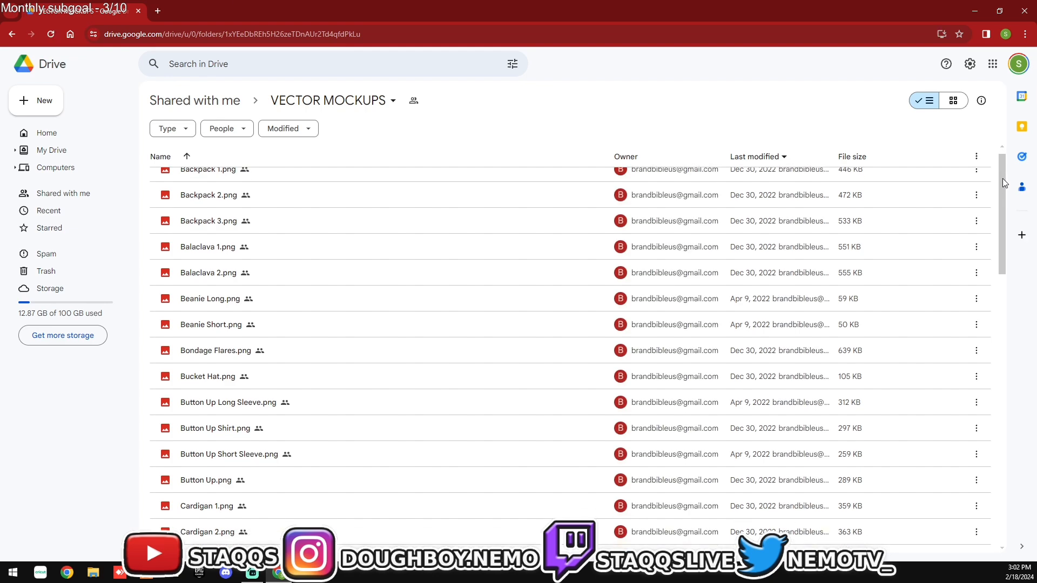
pyautogui.scroll(-3)
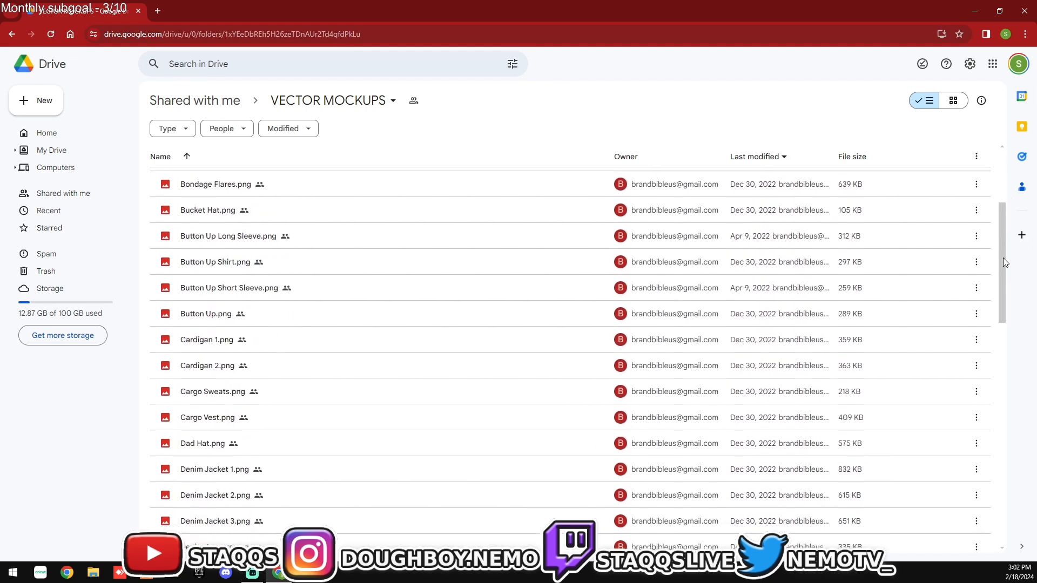
pyautogui.scroll(-3)
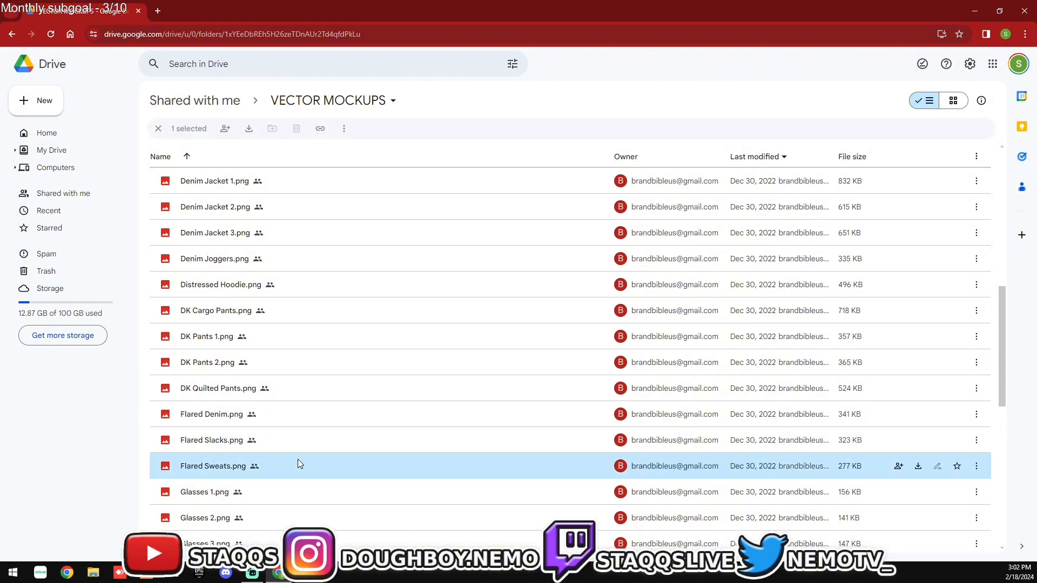
pyautogui.doubleClick(213, 466)
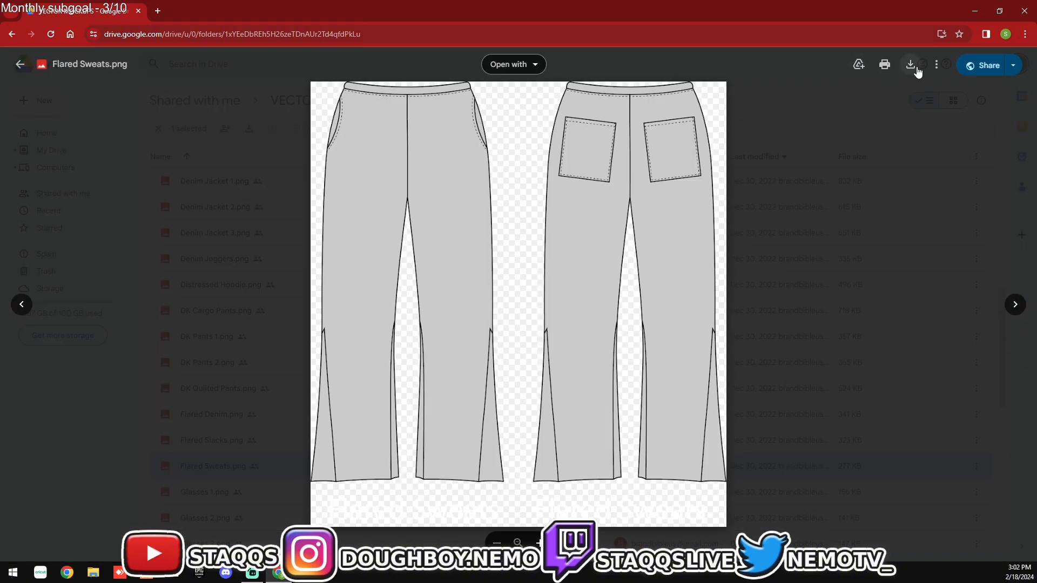
pyautogui.click(910, 63)
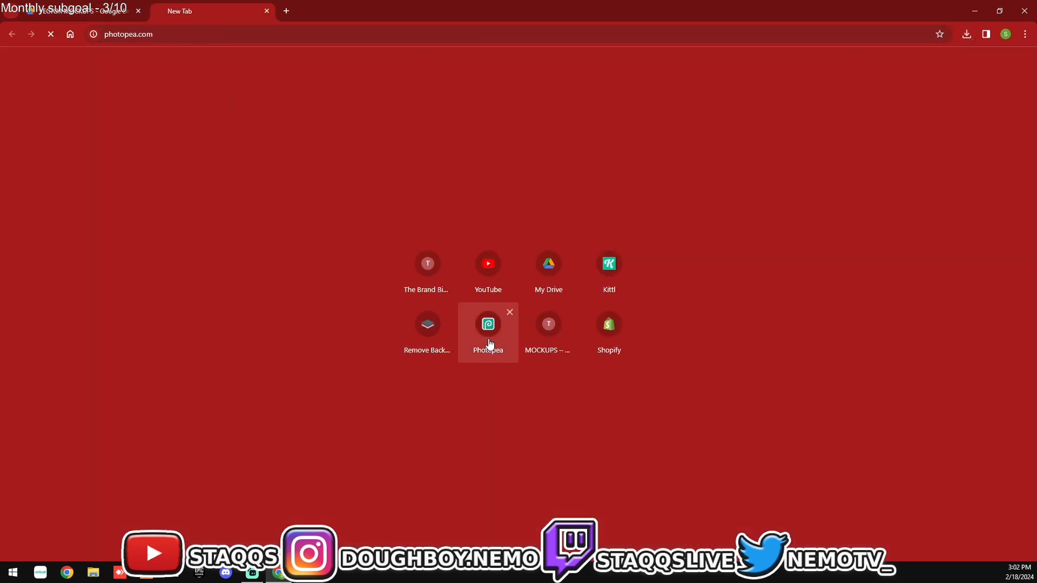
# Step: Create a new 1280×720 white Photopea project and place Flared Sweats.png, confirming its transform
pyautogui.click(488, 324)
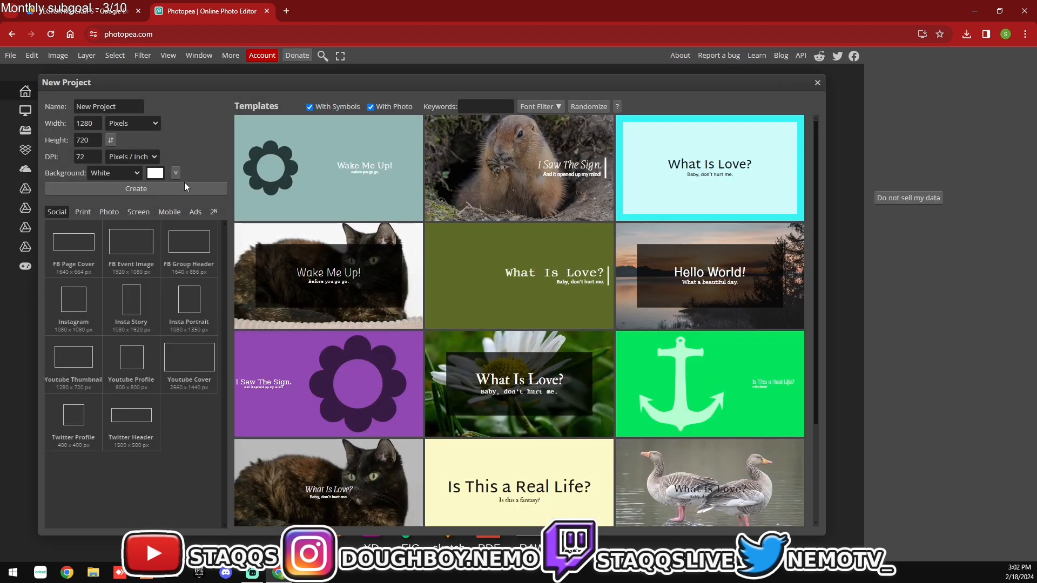
pyautogui.click(136, 188)
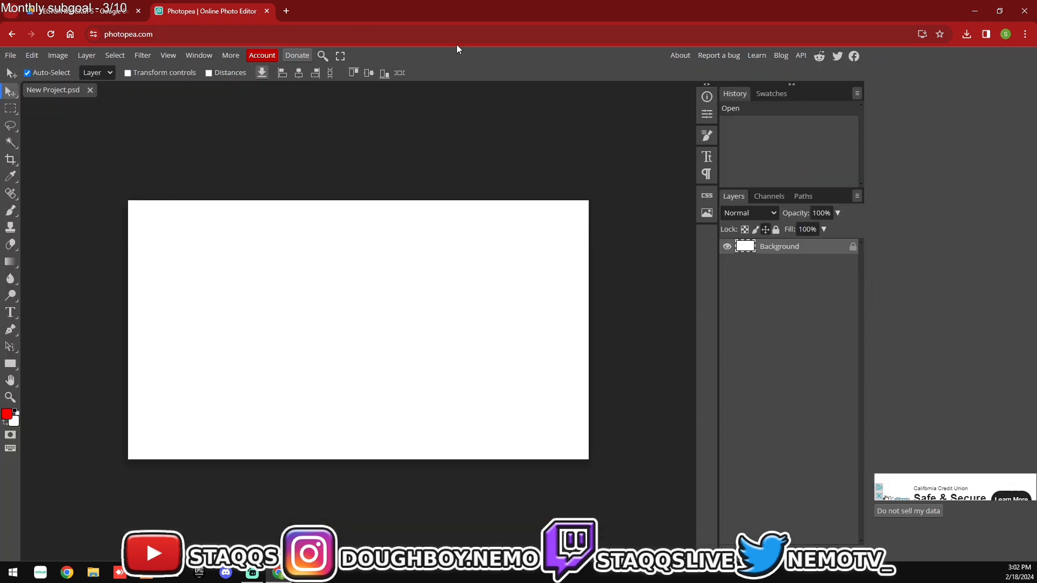
pyautogui.click(964, 34)
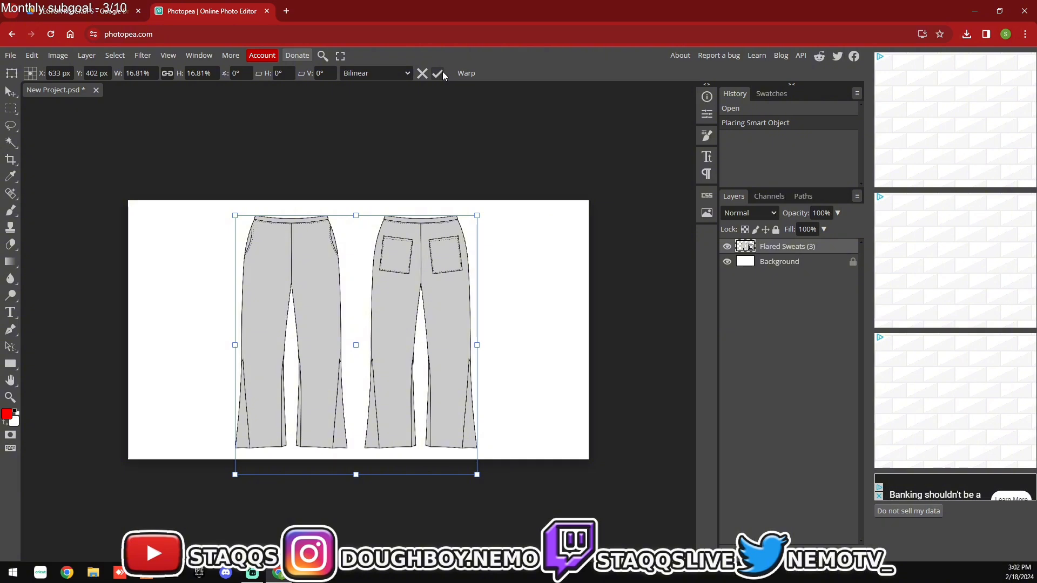
pyautogui.click(439, 73)
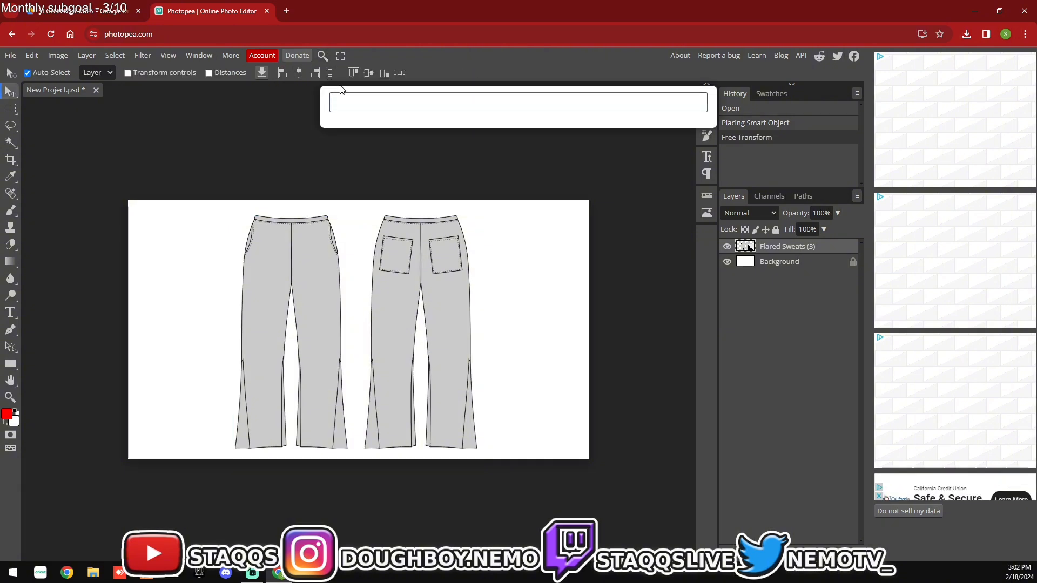
# Step: Rasterize the placed sweatpants layer via the 'rast' command search
pyautogui.write('r')
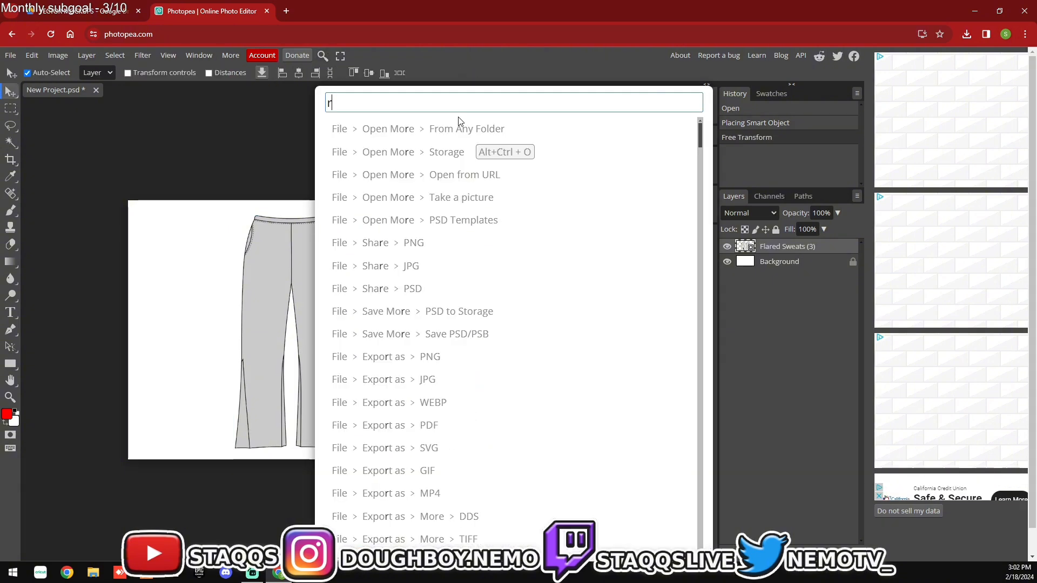
pyautogui.write('ast')
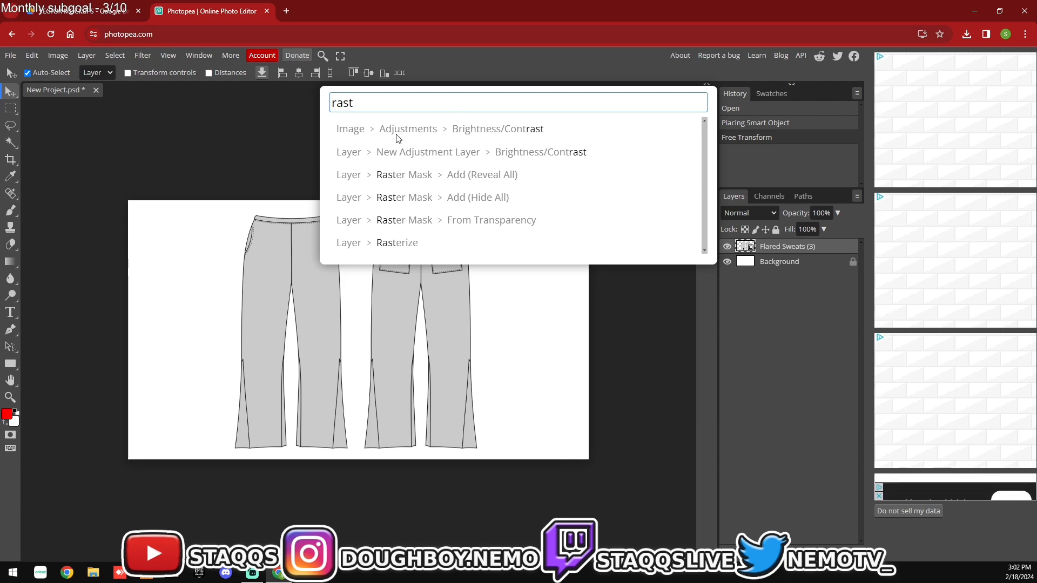
pyautogui.click(397, 242)
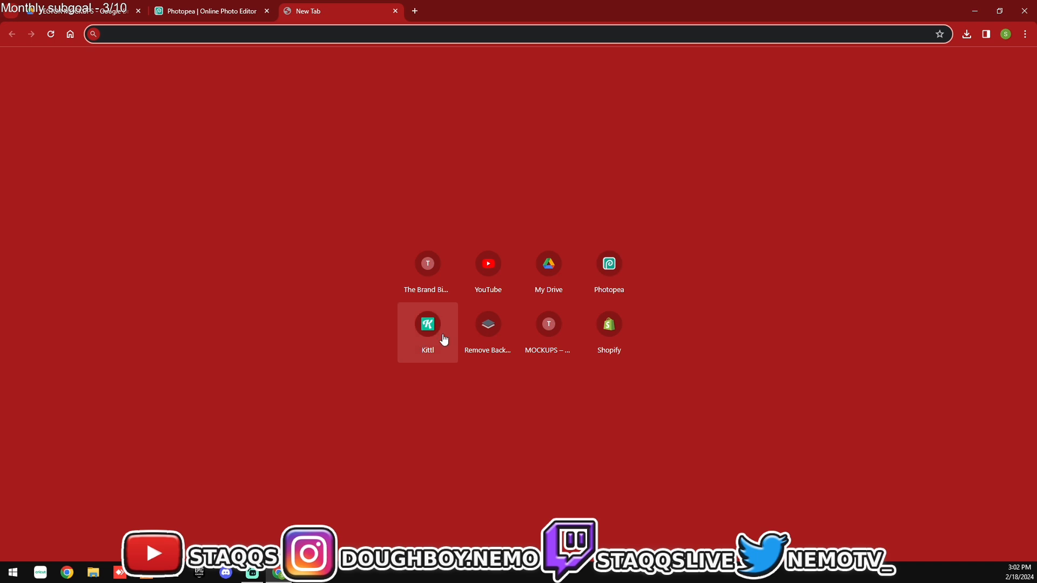
pyautogui.moveTo(547, 332)
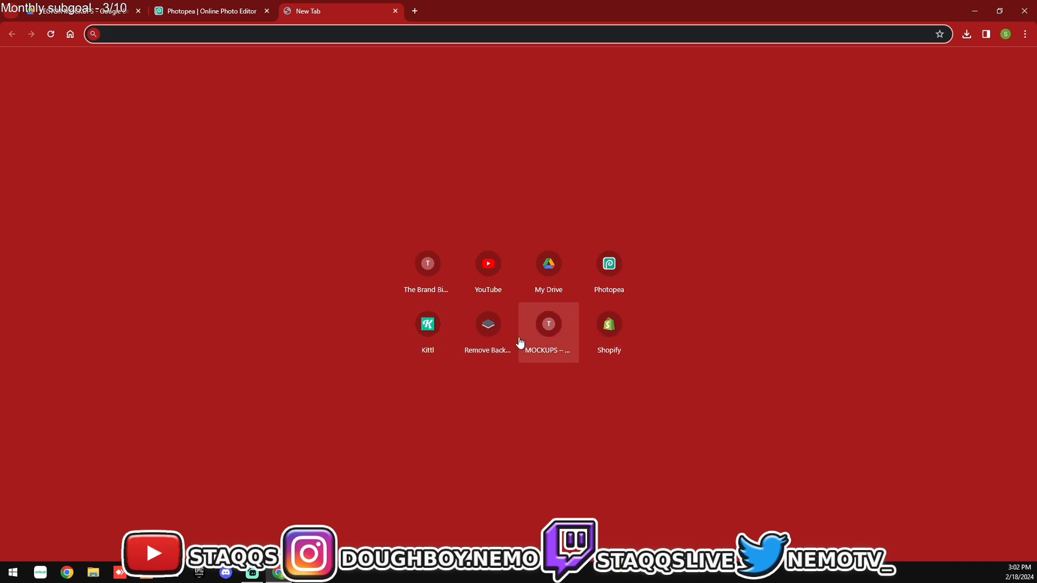
# Step: Browse Kittl's design gallery filtered to Y2K and scroll through the results
pyautogui.click(428, 324)
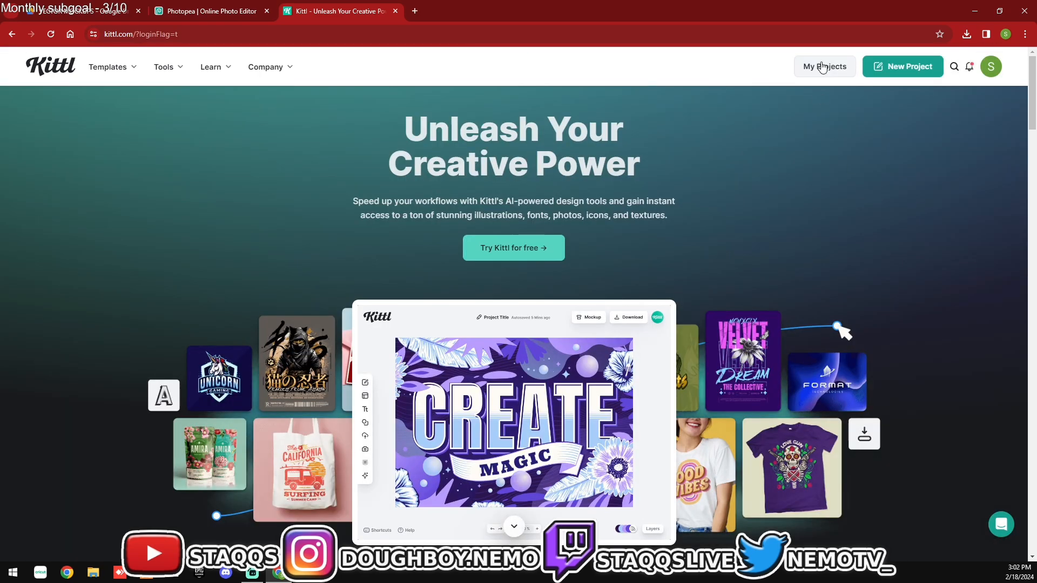
pyautogui.click(824, 66)
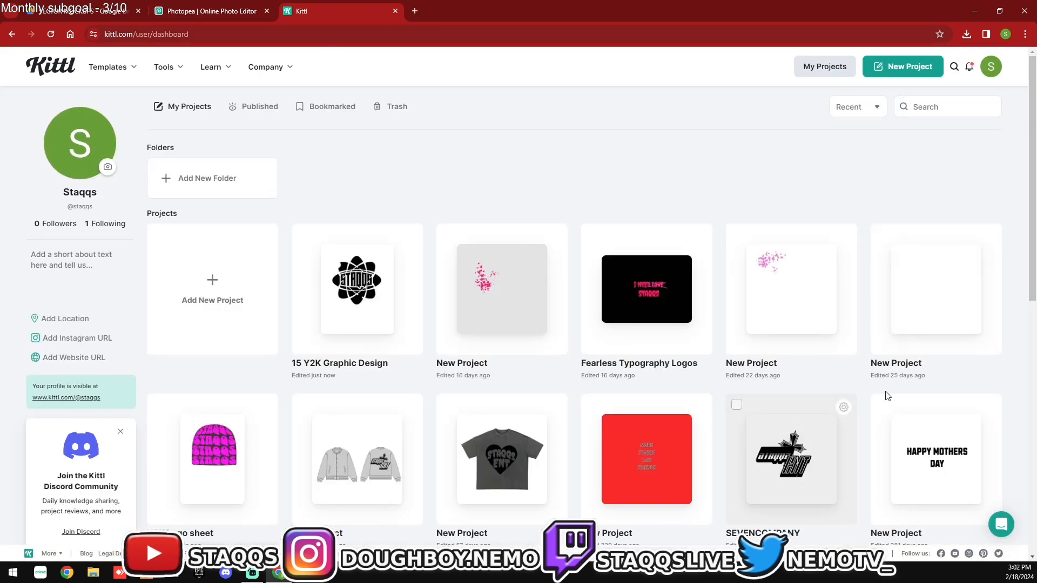
pyautogui.moveTo(187, 132)
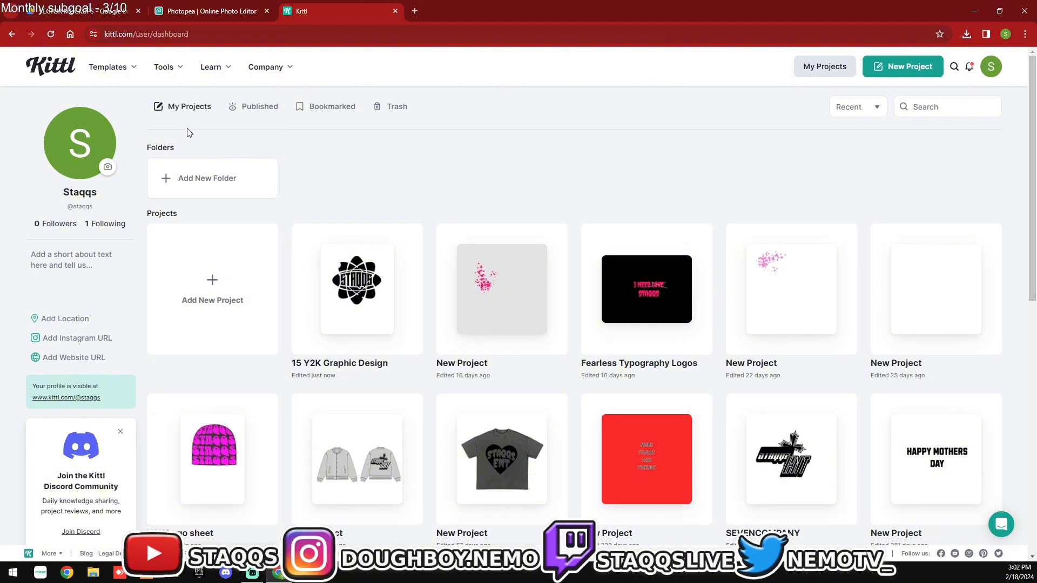
pyautogui.click(108, 67)
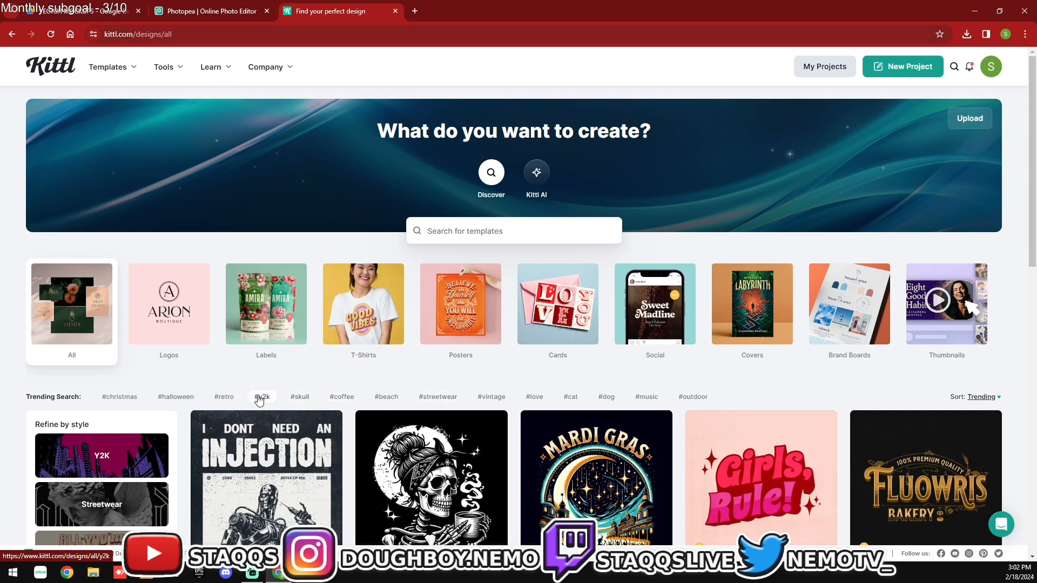
pyautogui.click(262, 397)
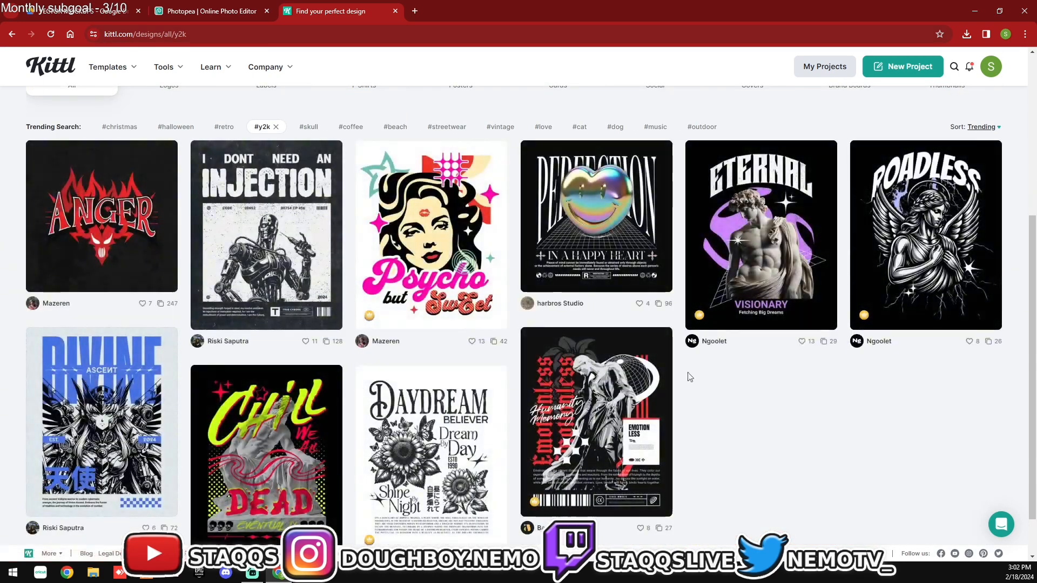
pyautogui.scroll(-3)
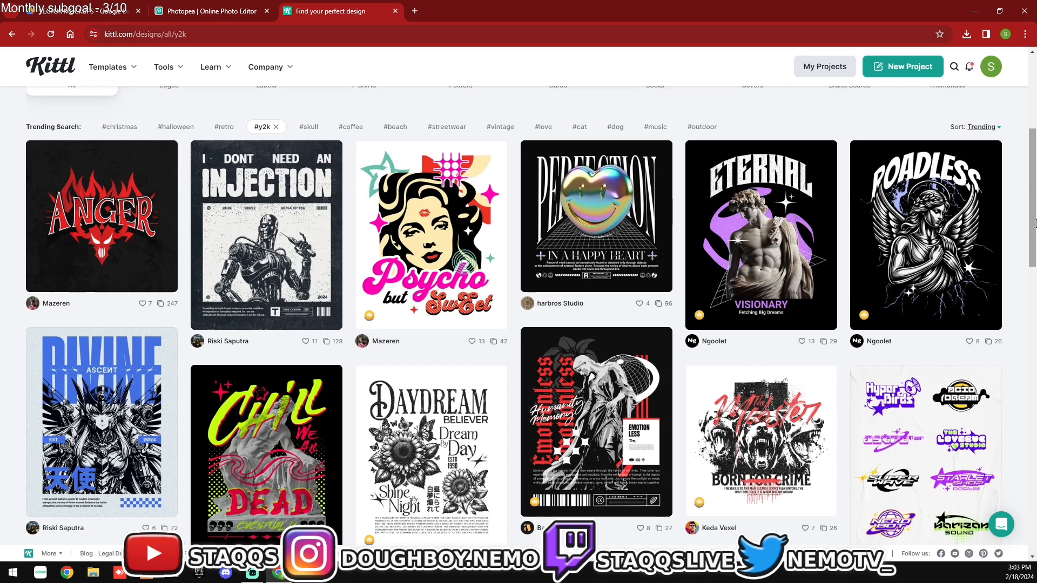
pyautogui.scroll(-3)
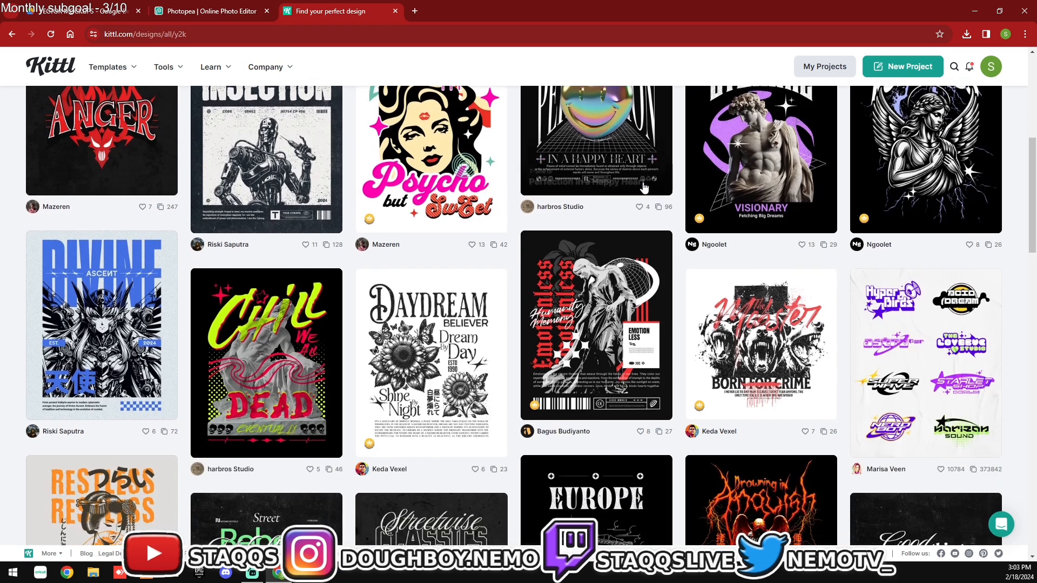
pyautogui.moveTo(926, 364)
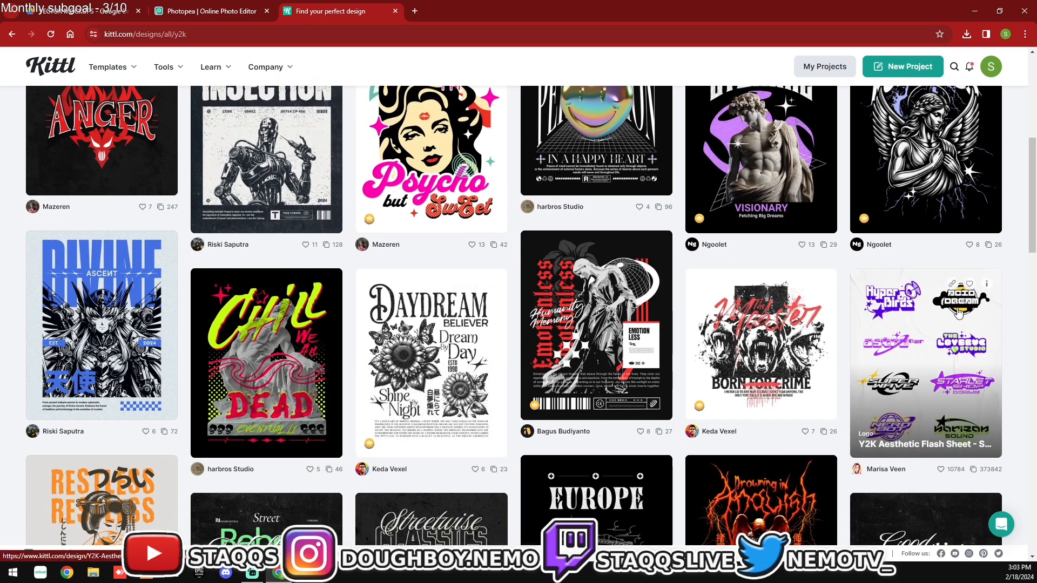
pyautogui.scroll(-3)
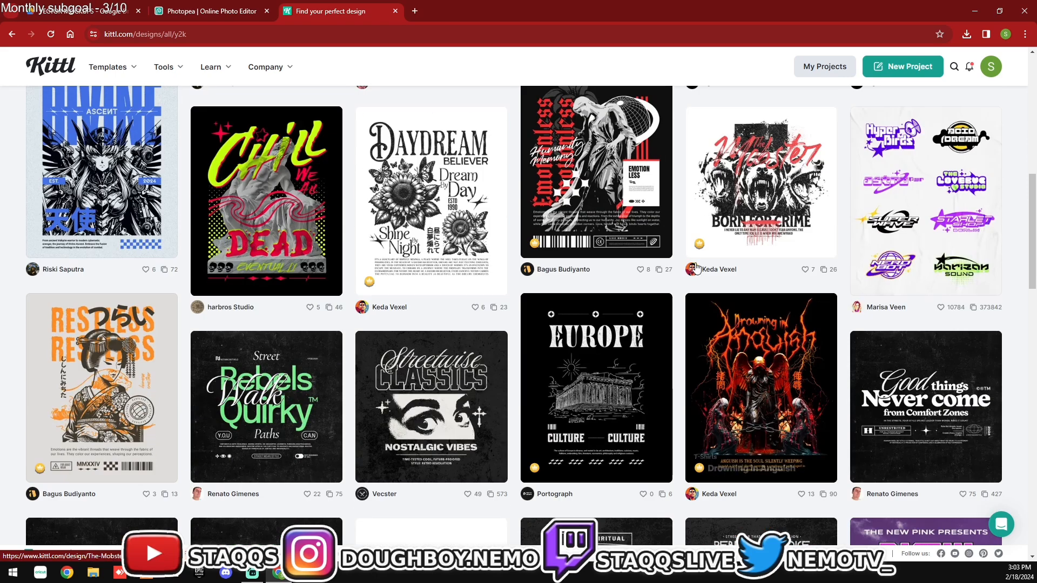
pyautogui.moveTo(866, 175)
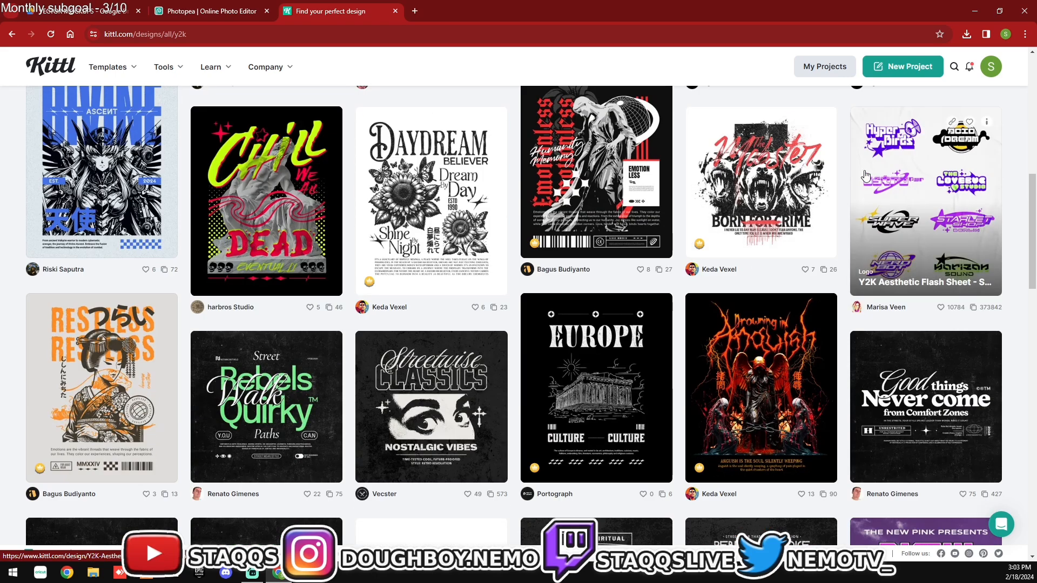
pyautogui.moveTo(998, 204)
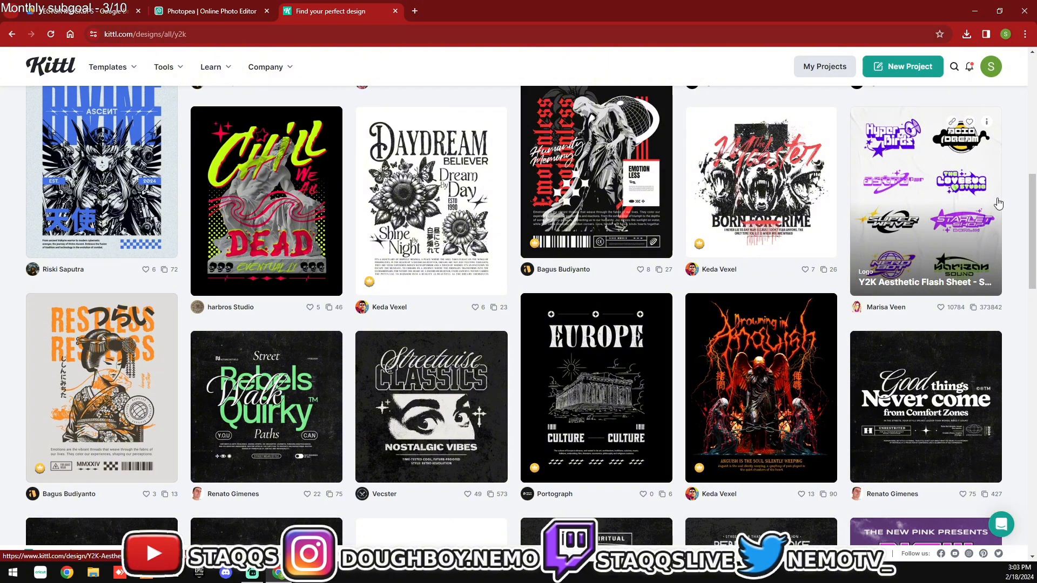
# Step: Open the '15 Y2K Graphic Design' project from My Projects and select its STAQQS logo and background
pyautogui.click(824, 66)
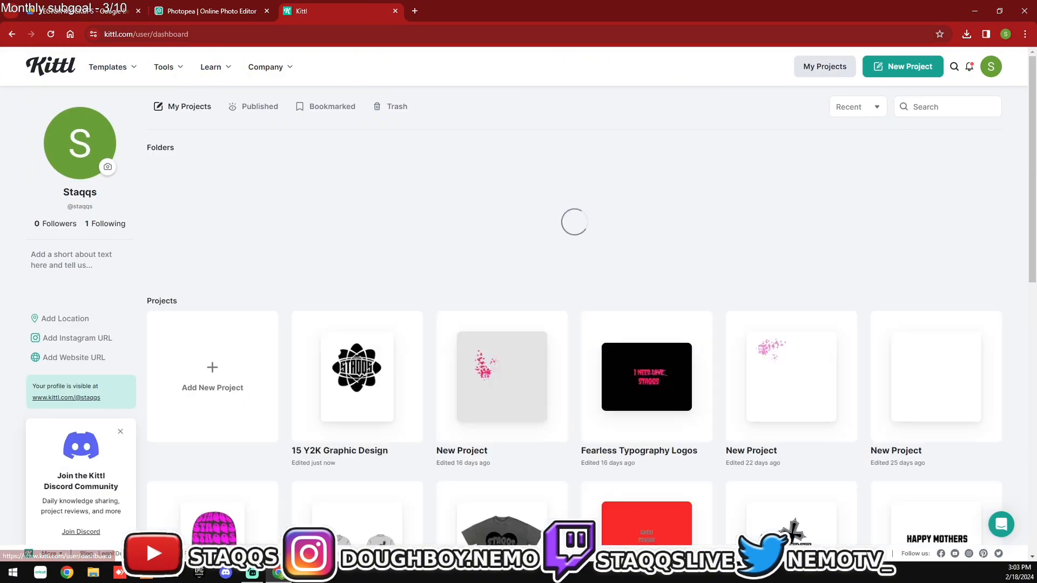
pyautogui.scroll(-3)
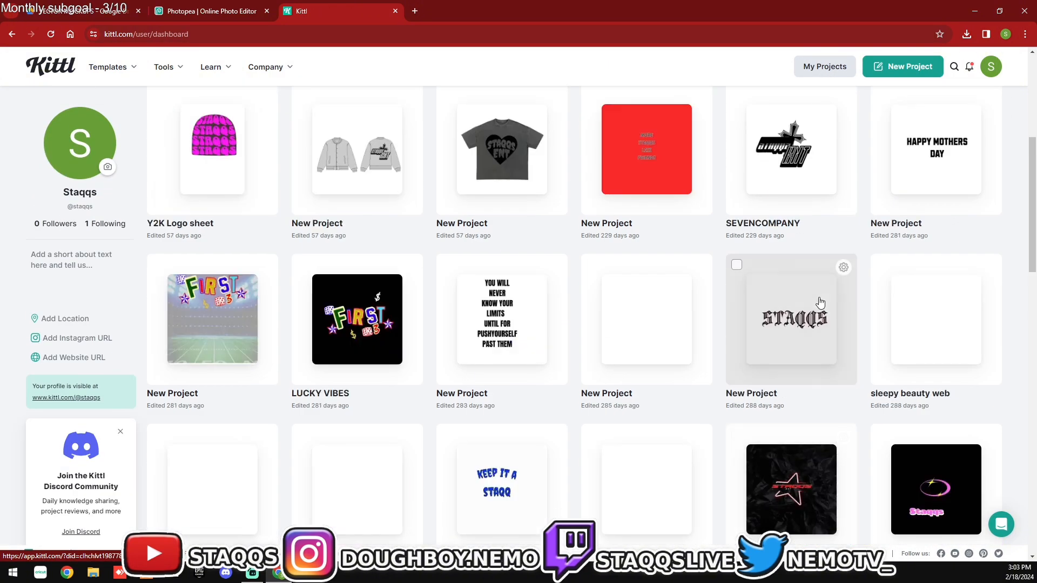
pyautogui.scroll(3)
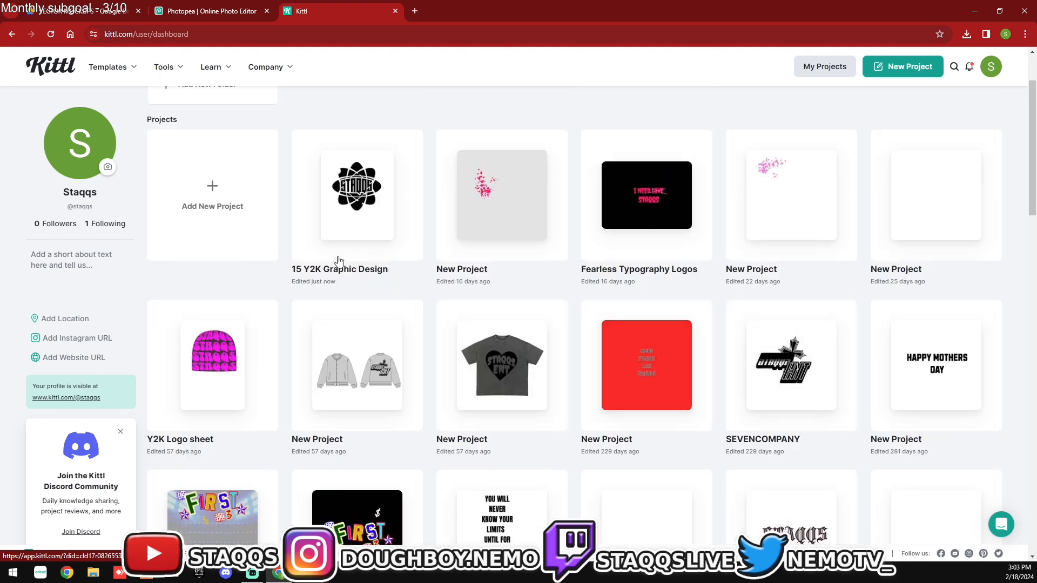
pyautogui.click(356, 194)
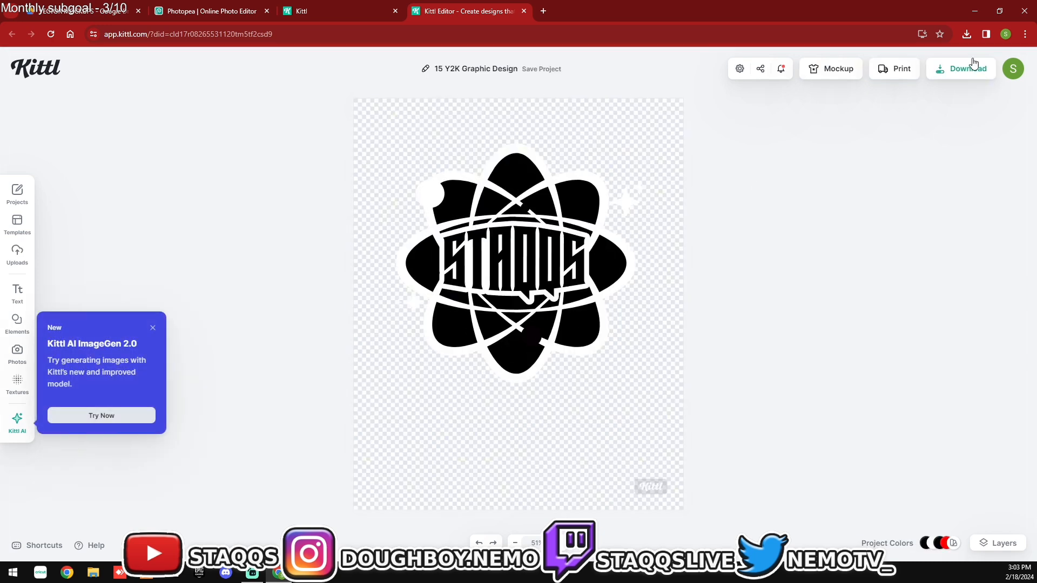
pyautogui.moveTo(632, 204)
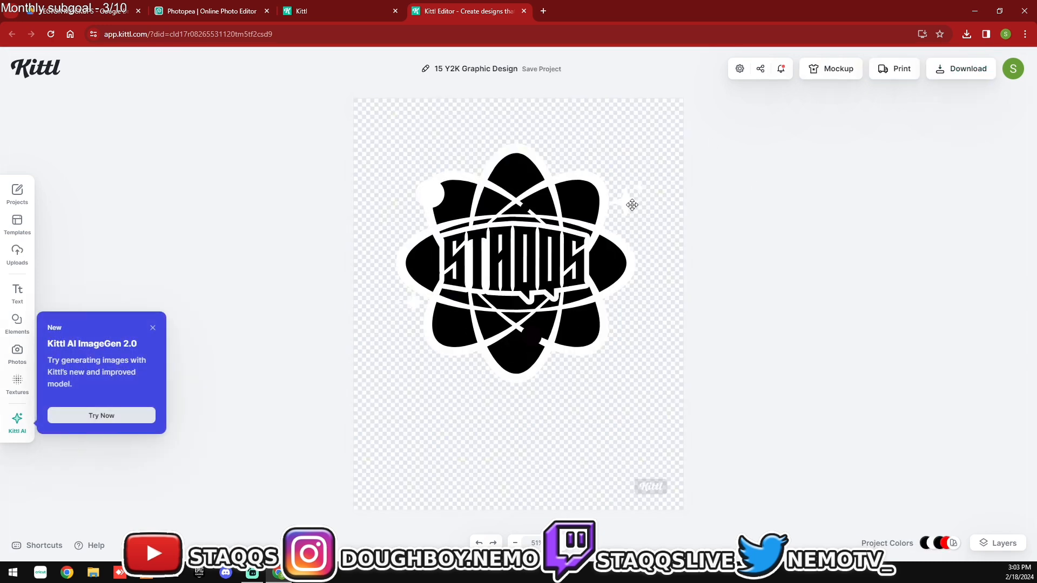
pyautogui.click(517, 258)
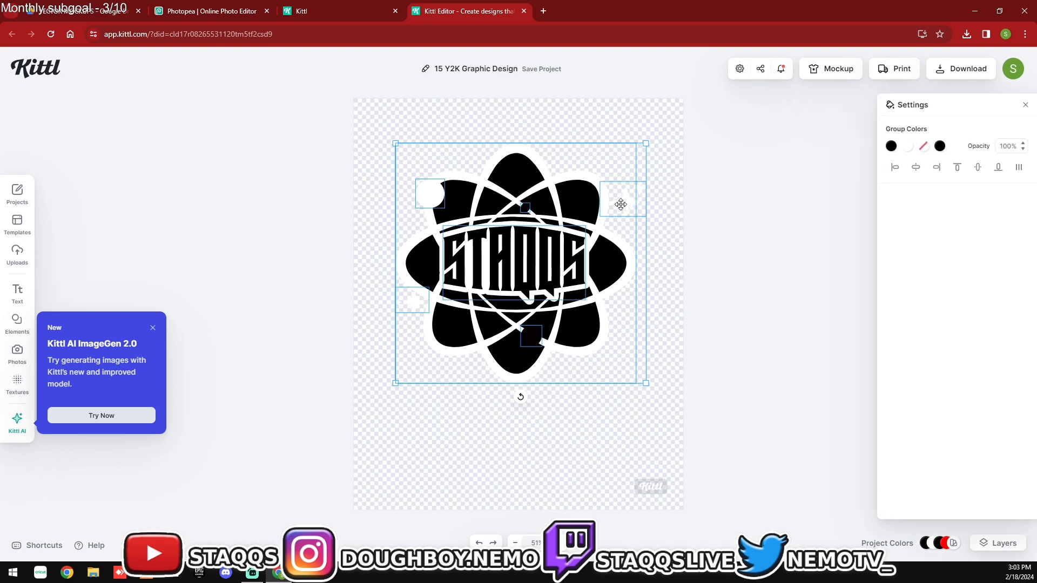
pyautogui.click(622, 123)
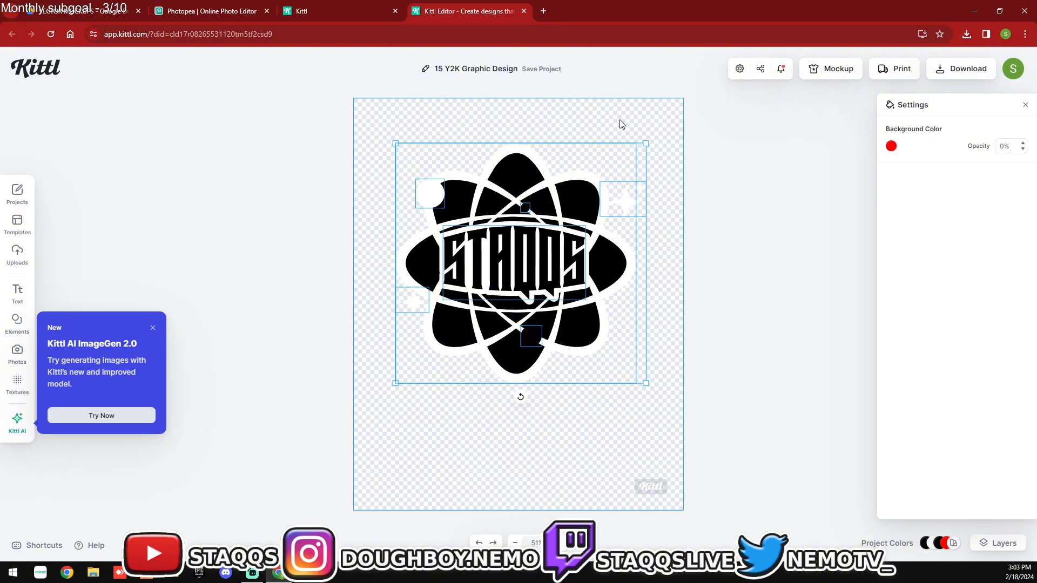
# Step: Download the Y2K design as a PNG and end up on a blank new browser tab
pyautogui.click(961, 68)
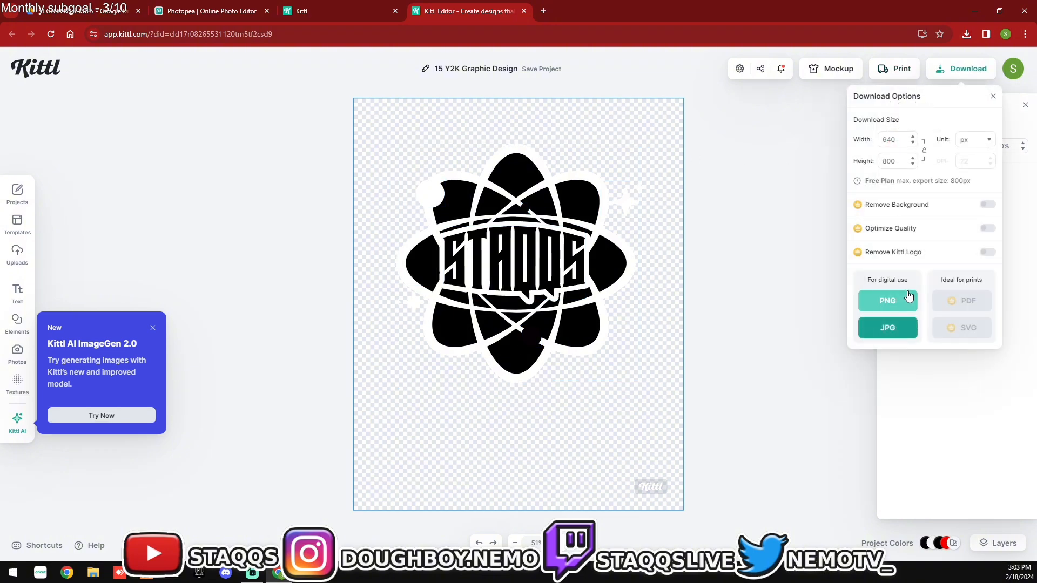
pyautogui.click(887, 300)
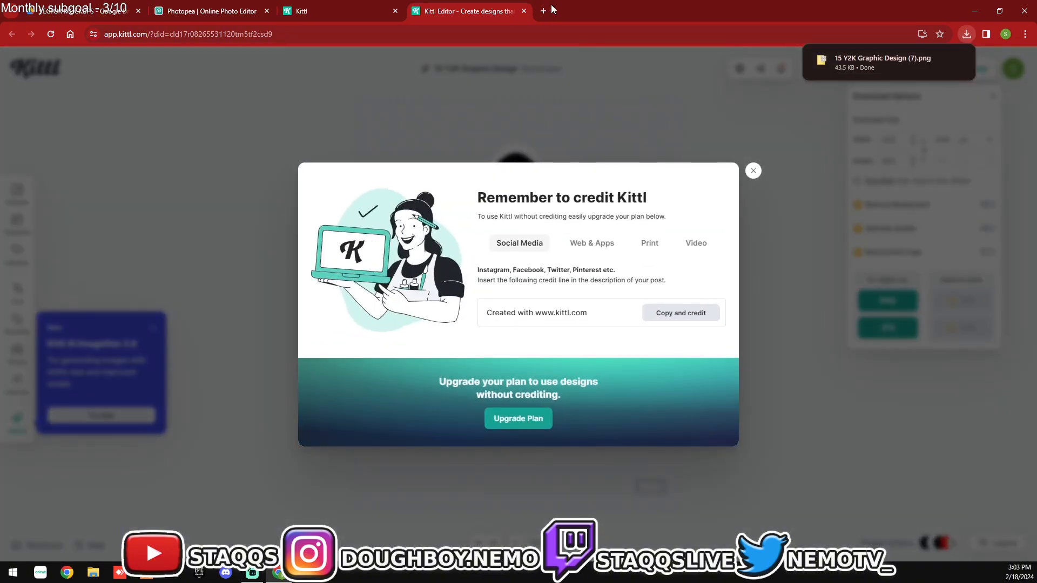
pyautogui.click(542, 11)
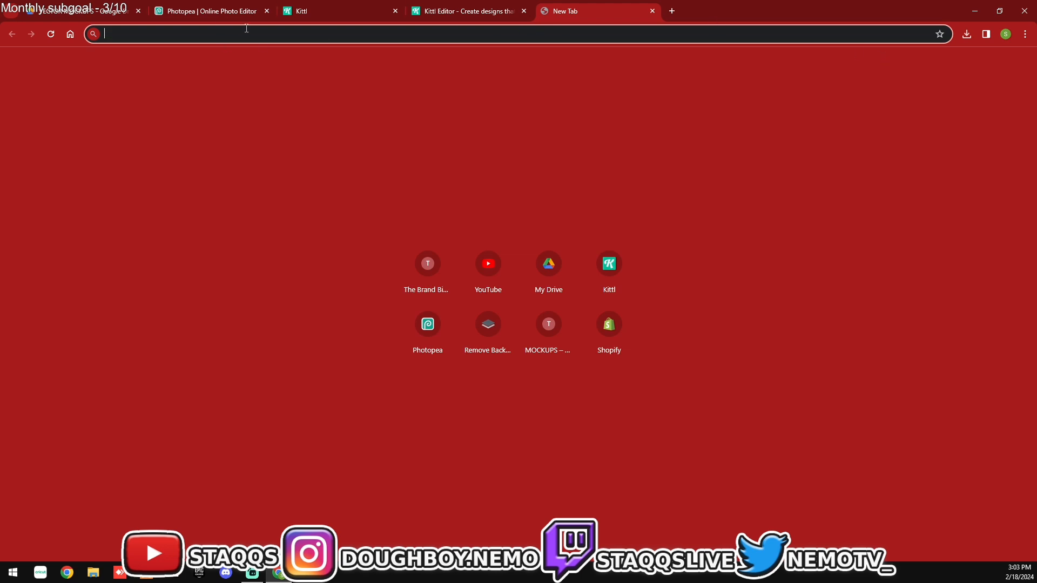
pyautogui.click(206, 11)
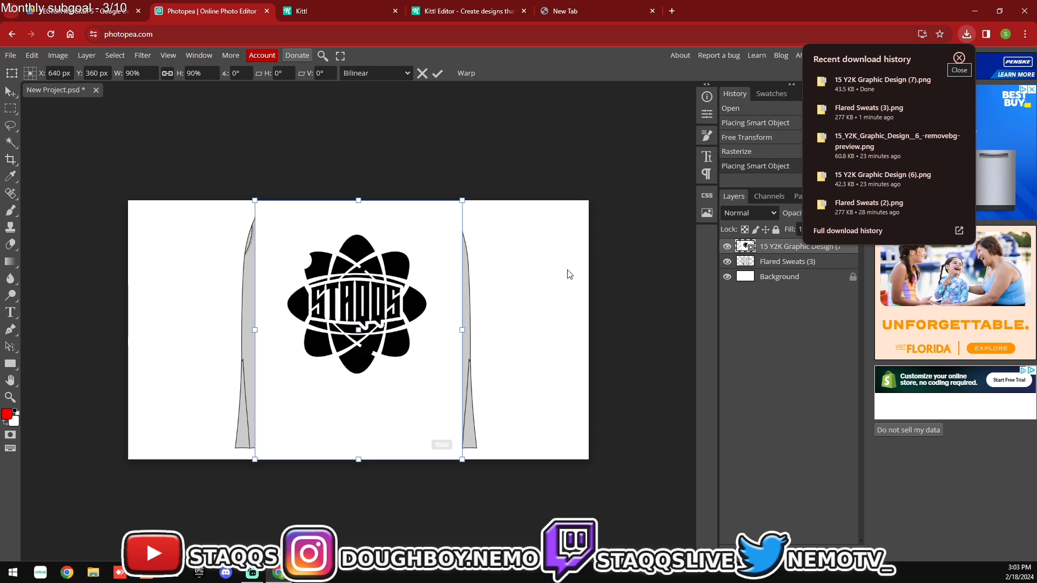
pyautogui.click(958, 71)
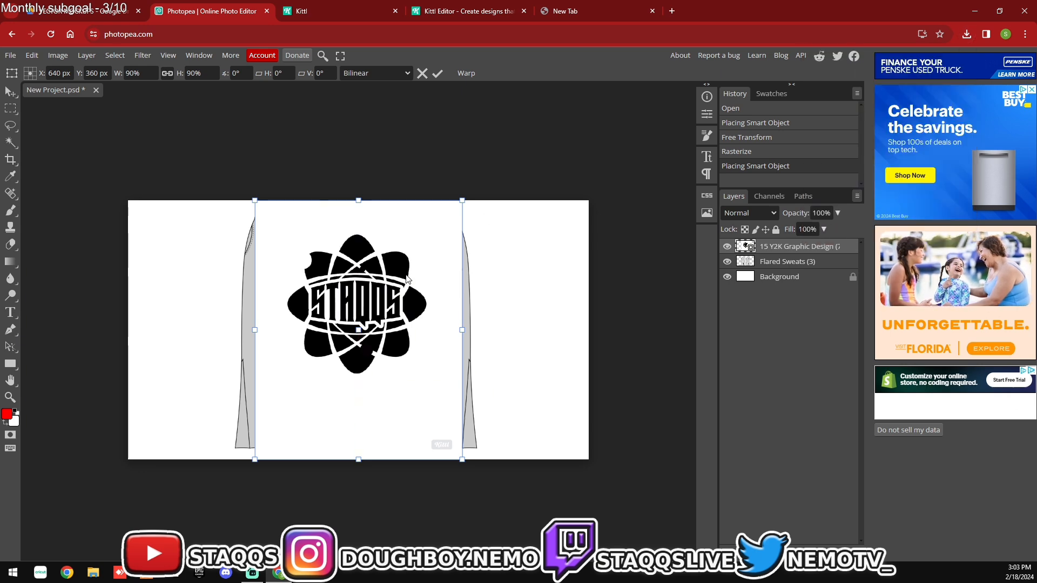
pyautogui.click(582, 11)
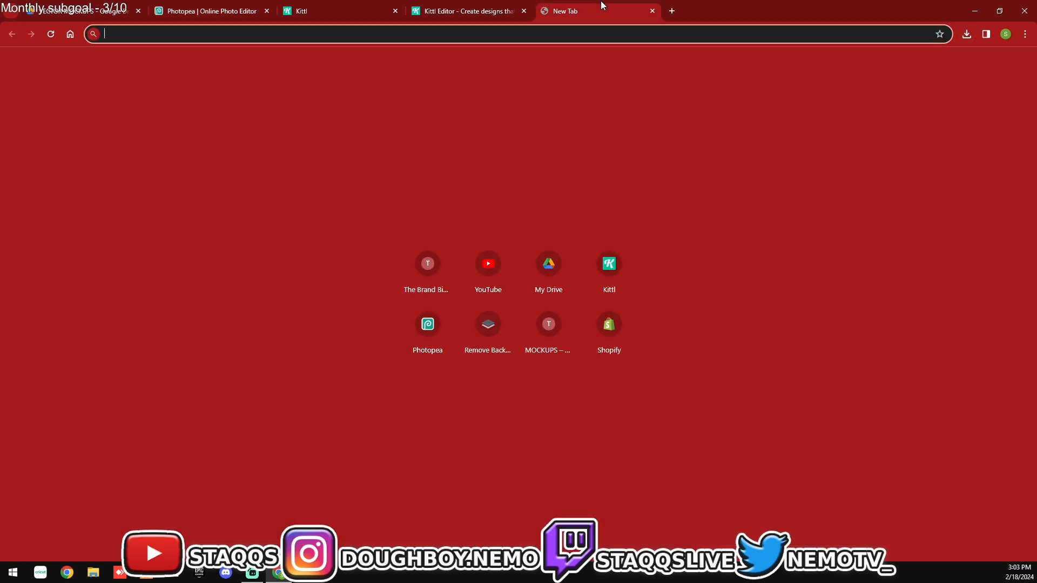
# Step: Upload the downloaded logo PNG to remove.bg, download the cut-out result and return to Photopea
pyautogui.click(487, 324)
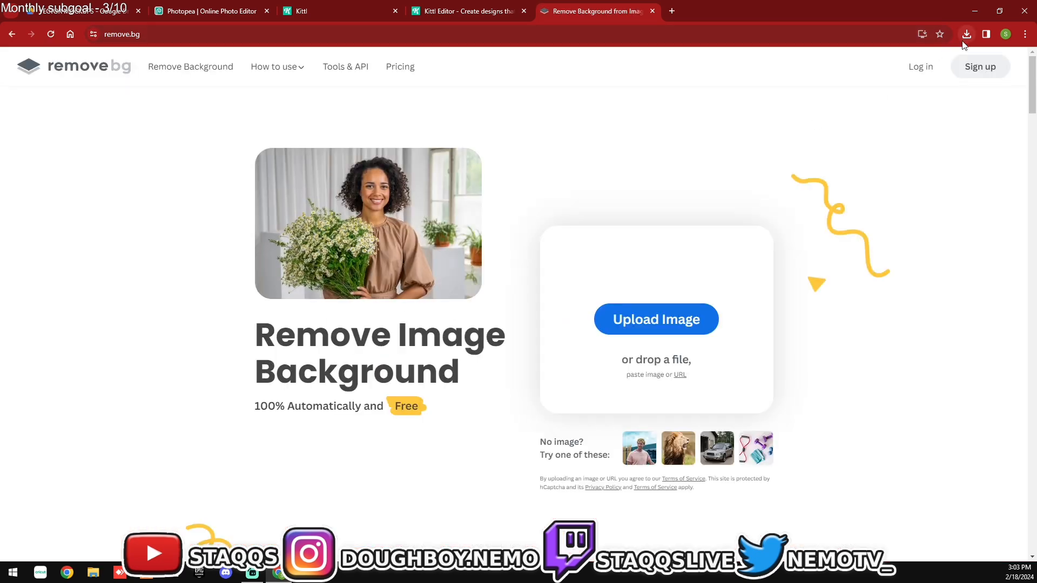
pyautogui.click(966, 33)
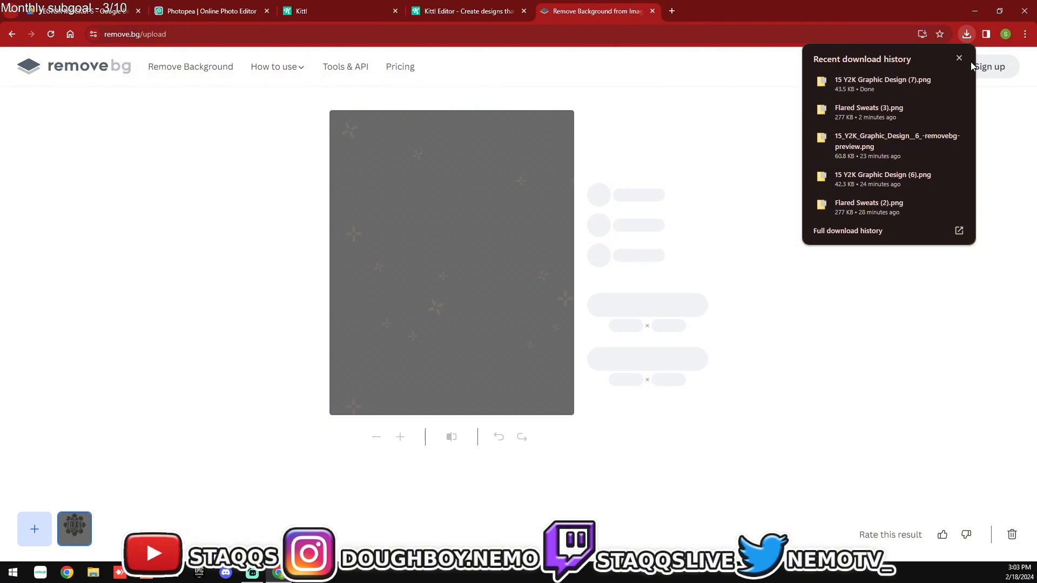
pyautogui.click(958, 58)
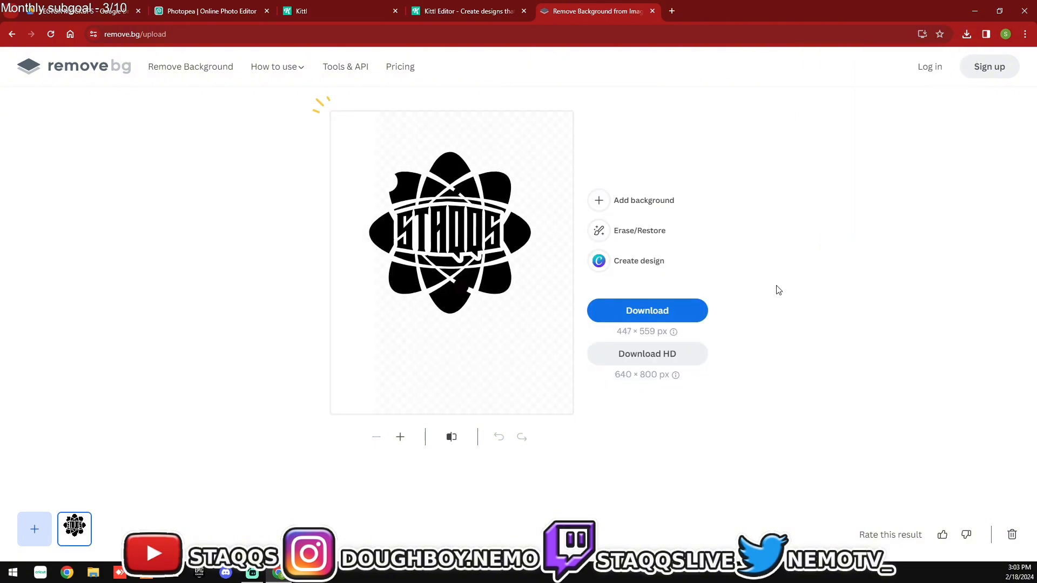
pyautogui.moveTo(647, 310)
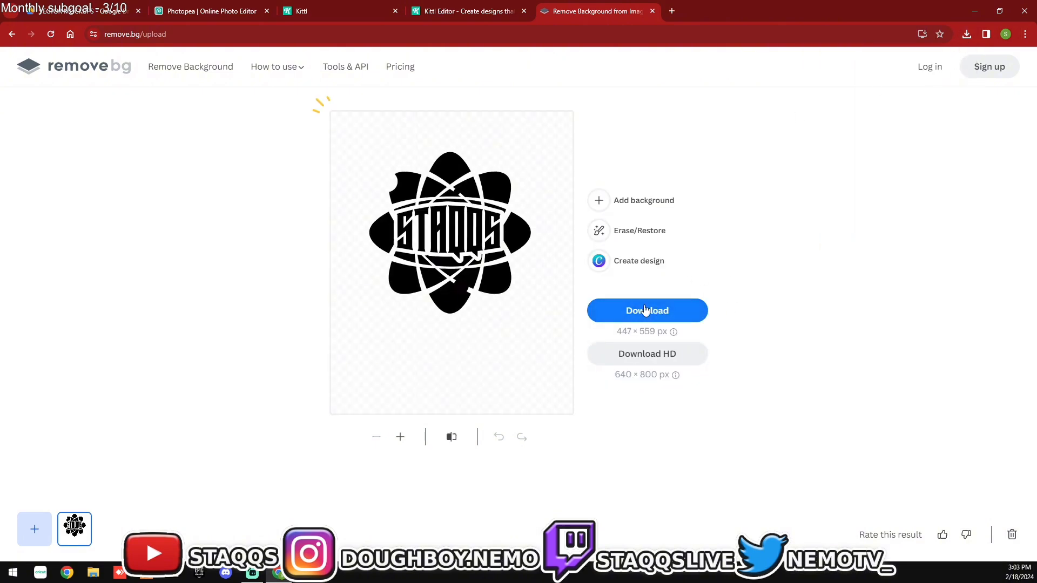
pyautogui.click(647, 310)
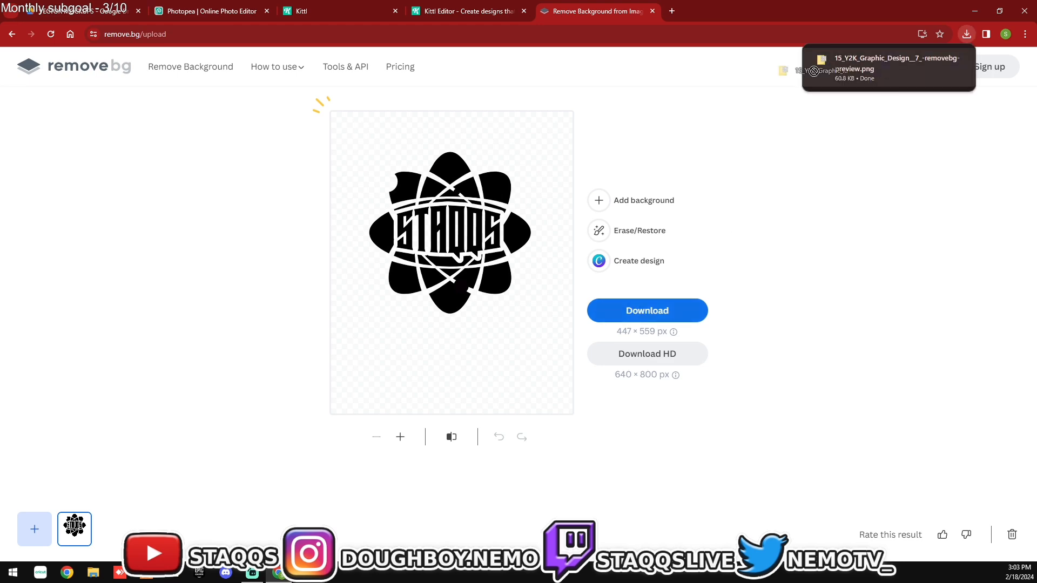
pyautogui.click(212, 11)
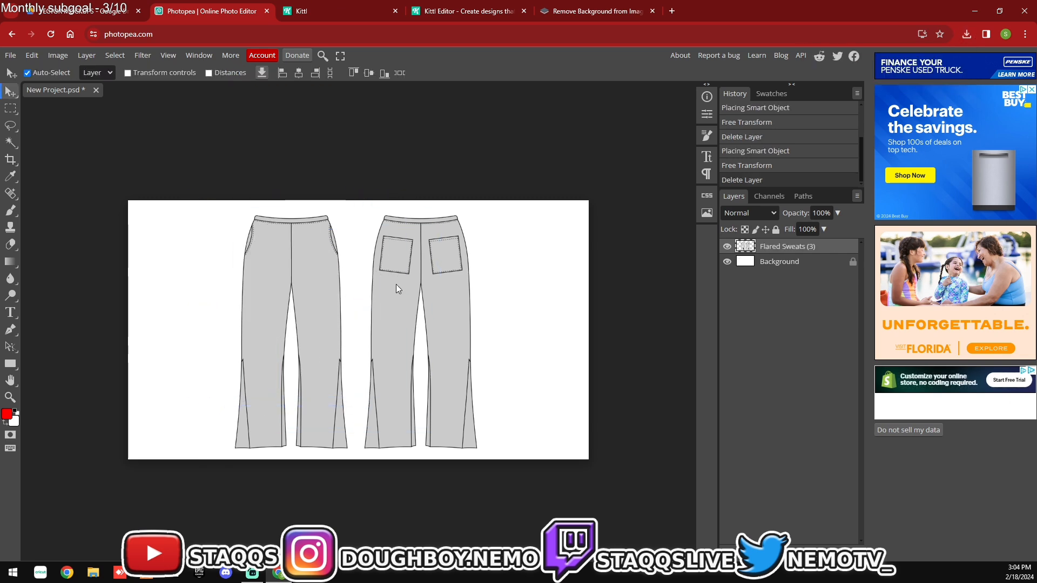
pyautogui.moveTo(4, 260)
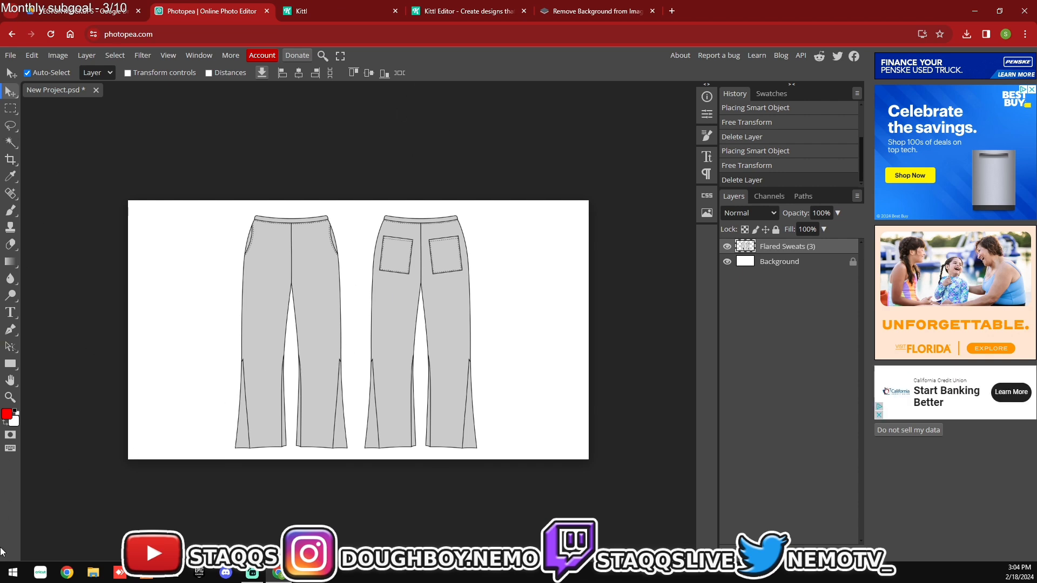
# Step: Switch to the Paint Bucket, fill the pants red and set the foreground colour to black
pyautogui.click(11, 262)
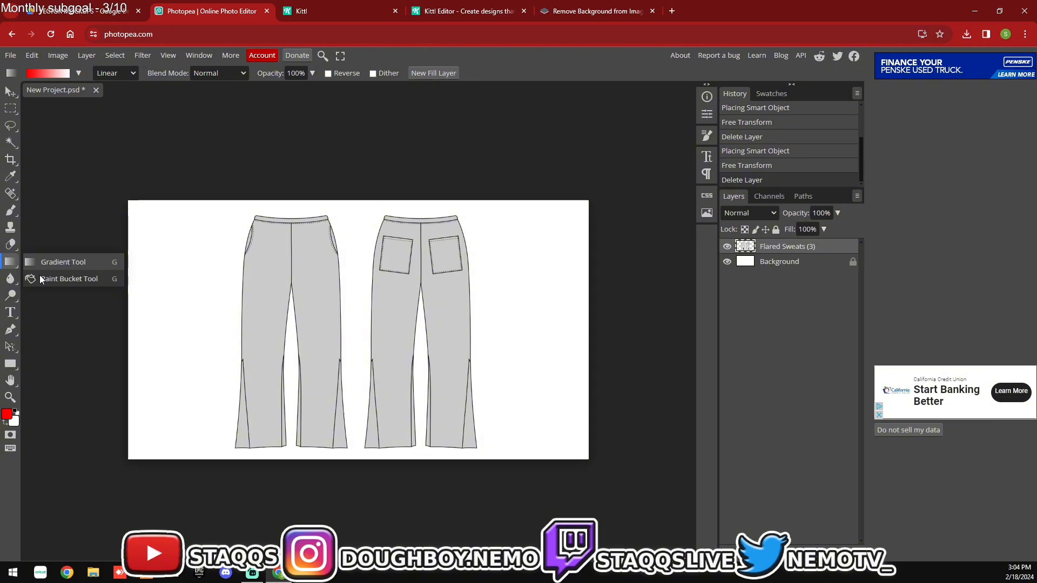
pyautogui.click(68, 279)
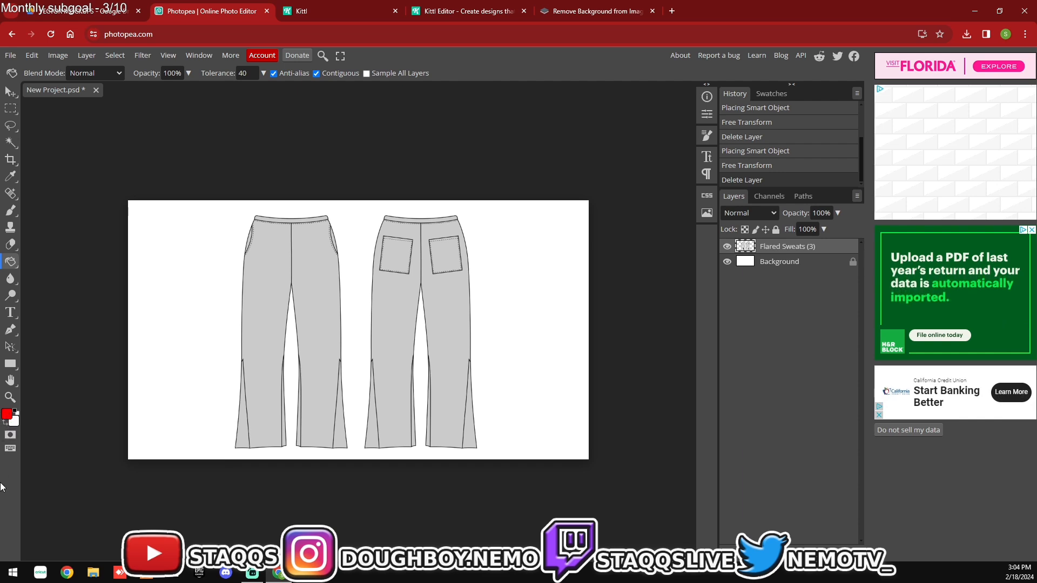
pyautogui.moveTo(35, 444)
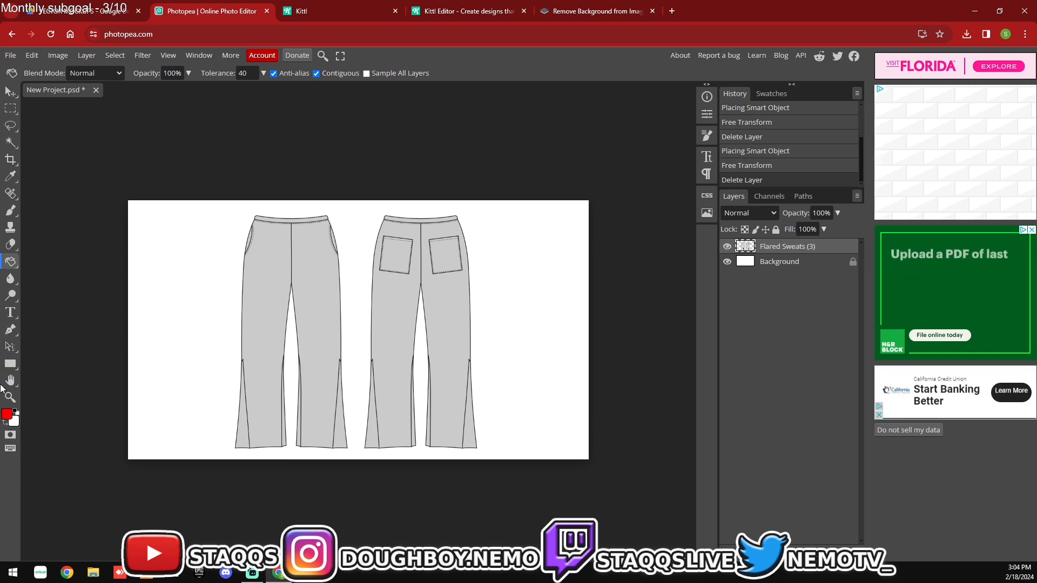
pyautogui.click(260, 284)
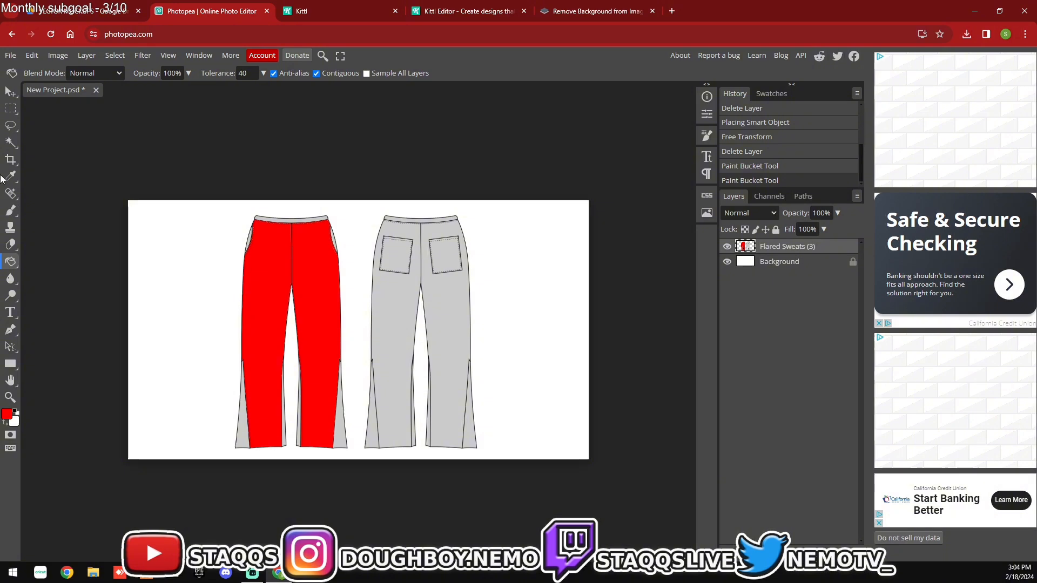
pyautogui.moveTo(252, 368)
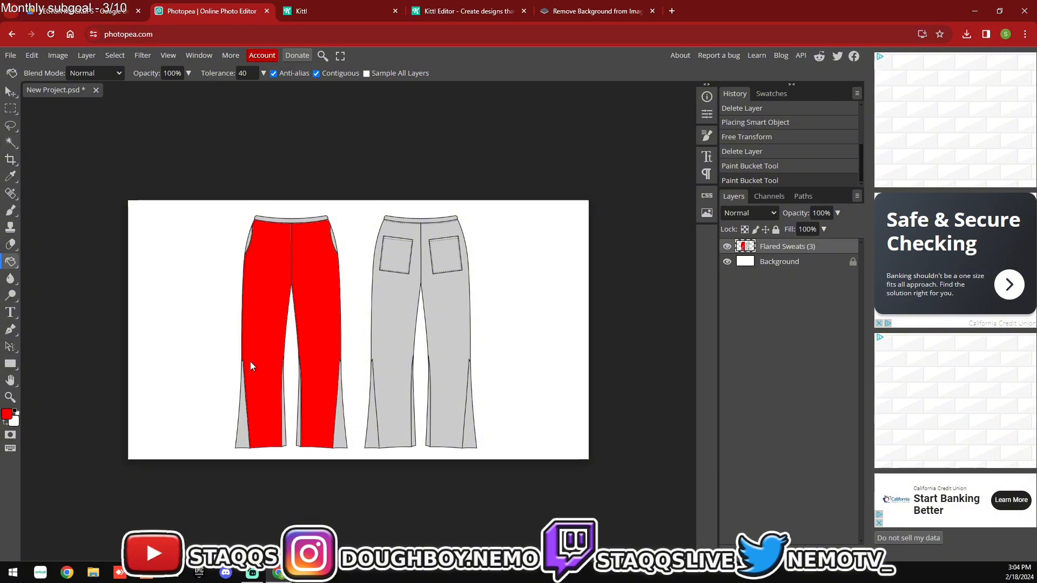
pyautogui.moveTo(40, 329)
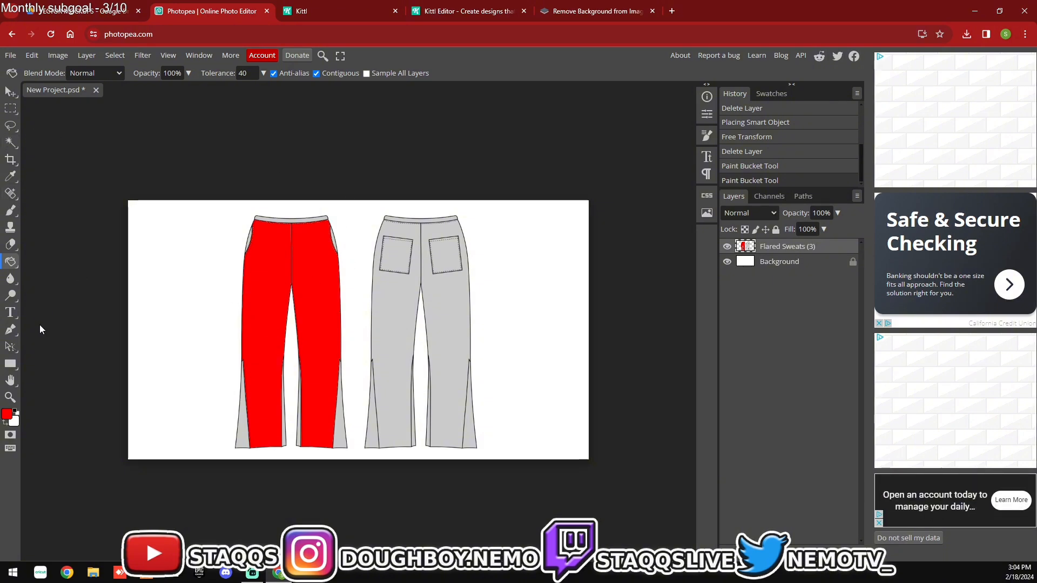
pyautogui.click(8, 415)
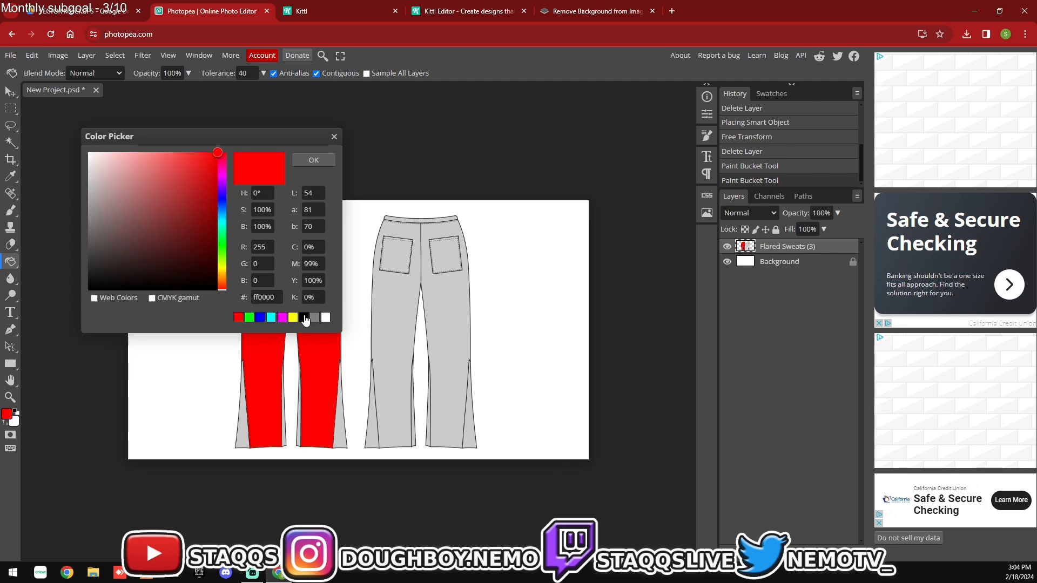
pyautogui.click(314, 160)
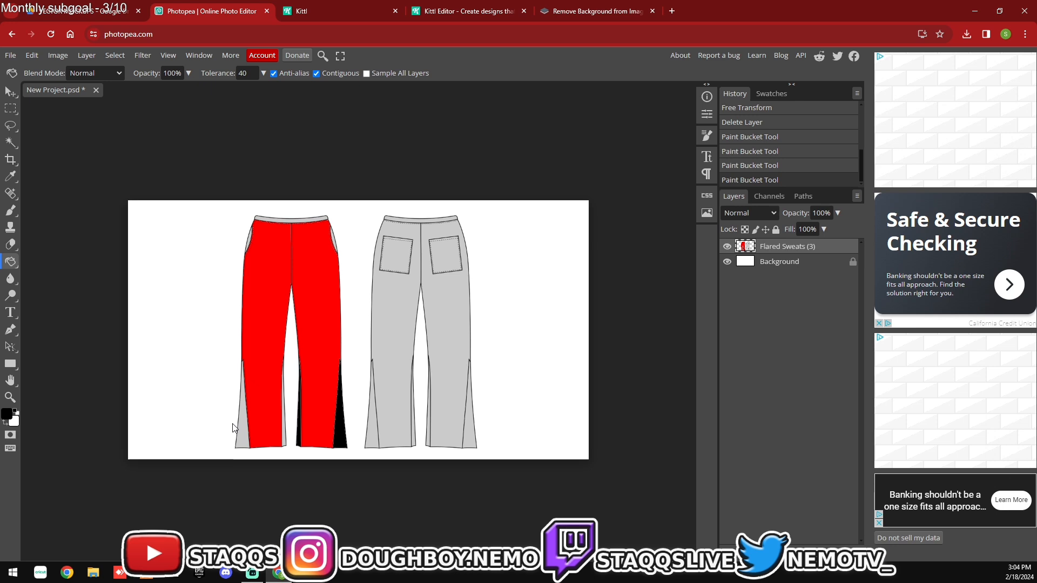
# Step: Fill the front and back side panels, both waistbands and the back pockets black
pyautogui.click(278, 423)
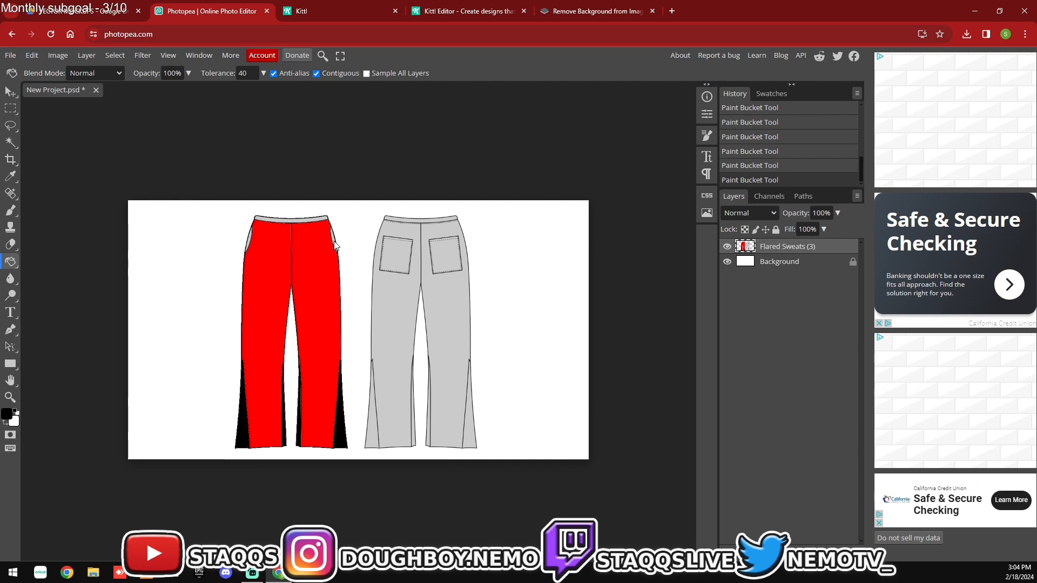
pyautogui.moveTo(275, 230)
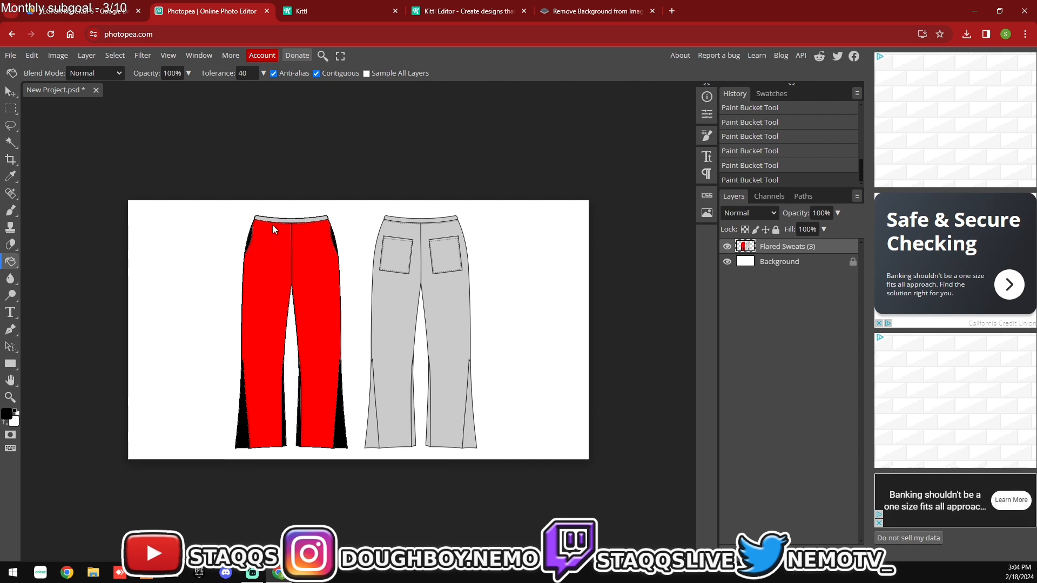
pyautogui.click(288, 220)
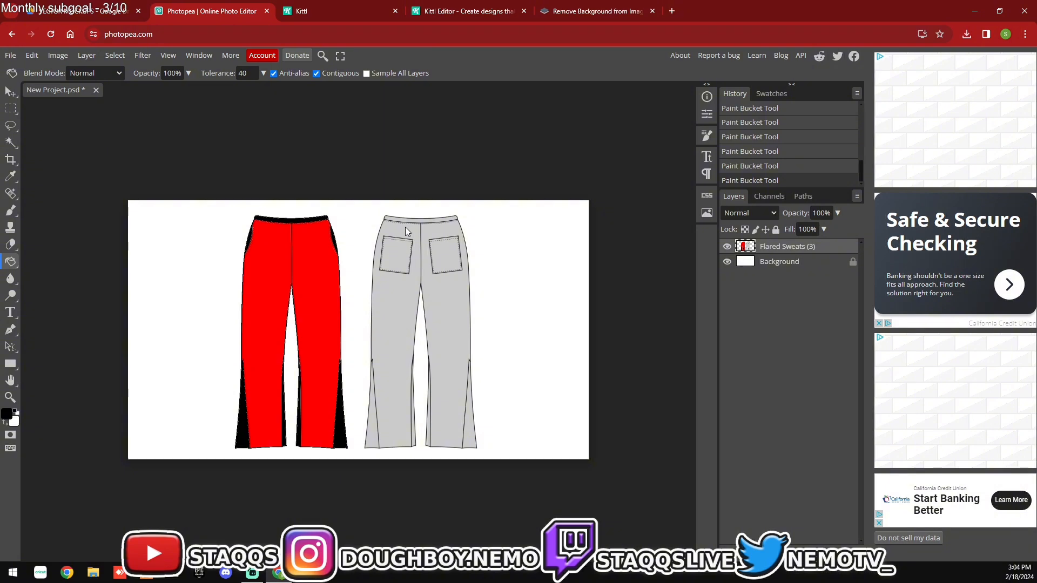
pyautogui.click(407, 229)
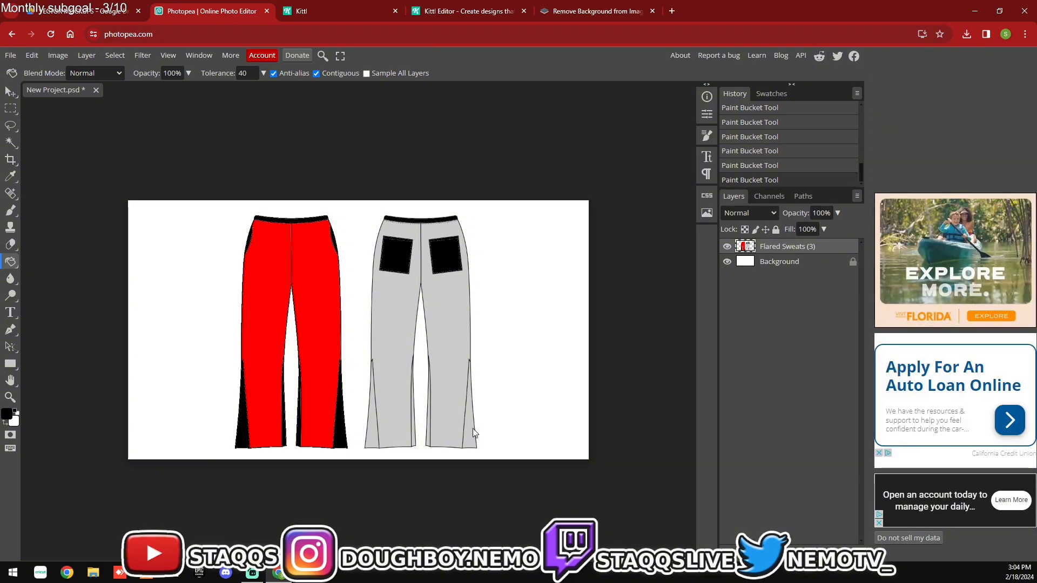
pyautogui.click(429, 440)
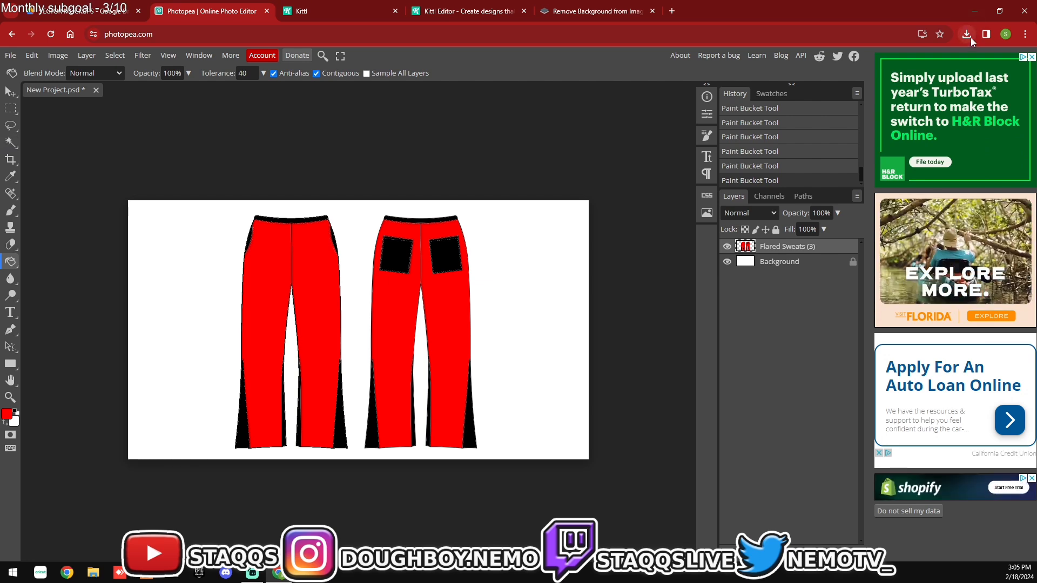
# Step: Place the Y2K graphic PNG, enlarge it under the front waistband and commit the transform
pyautogui.click(964, 34)
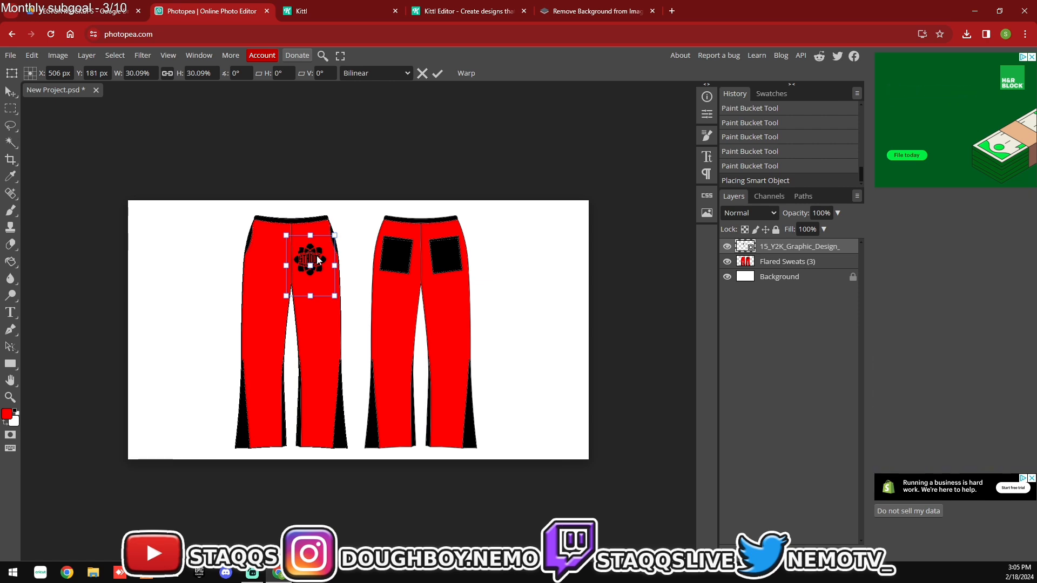
pyautogui.moveTo(584, 234)
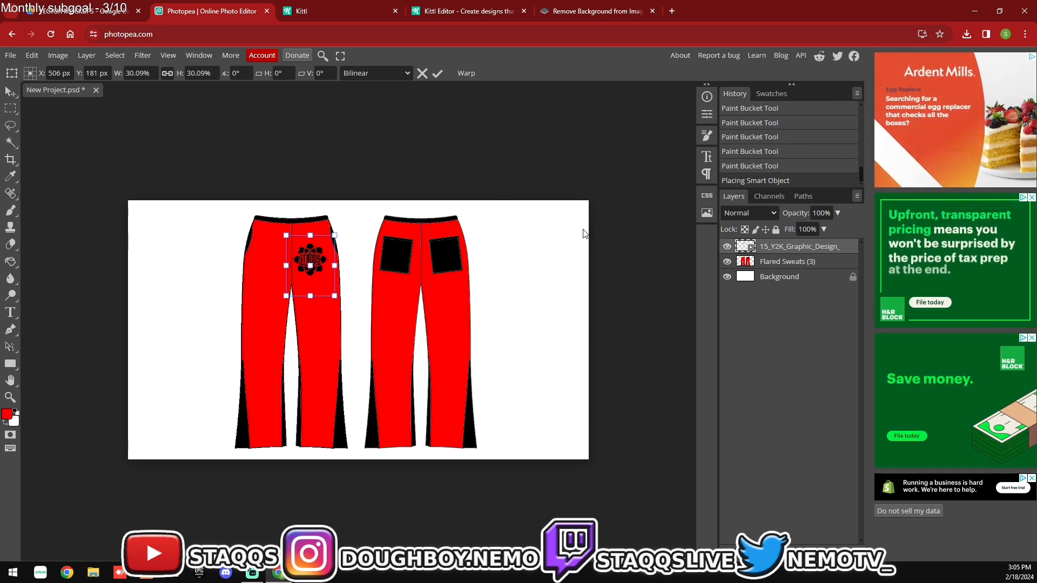
pyautogui.moveTo(309, 283)
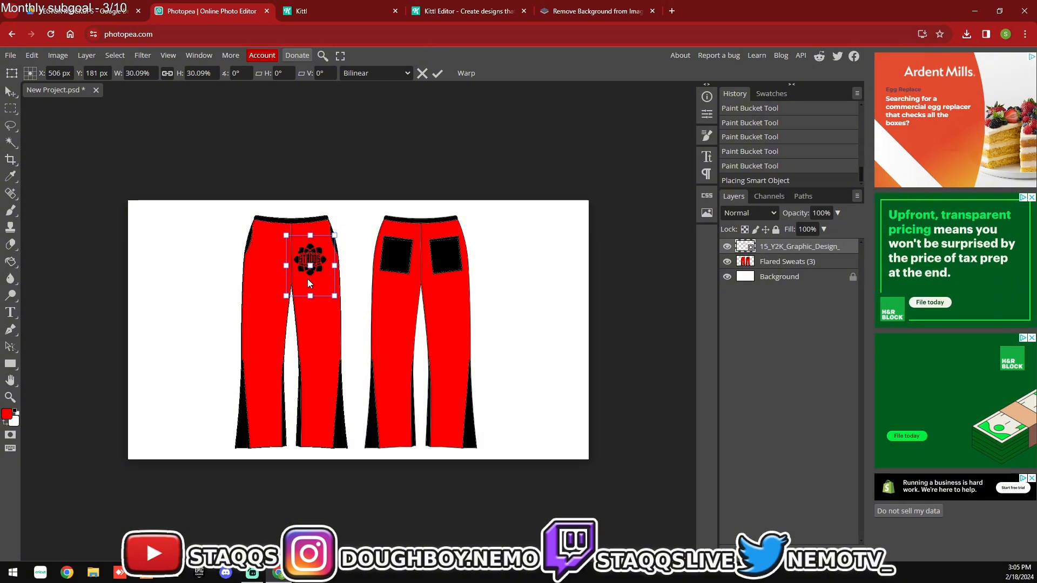
pyautogui.moveTo(286, 234); pyautogui.dragTo(270, 219)
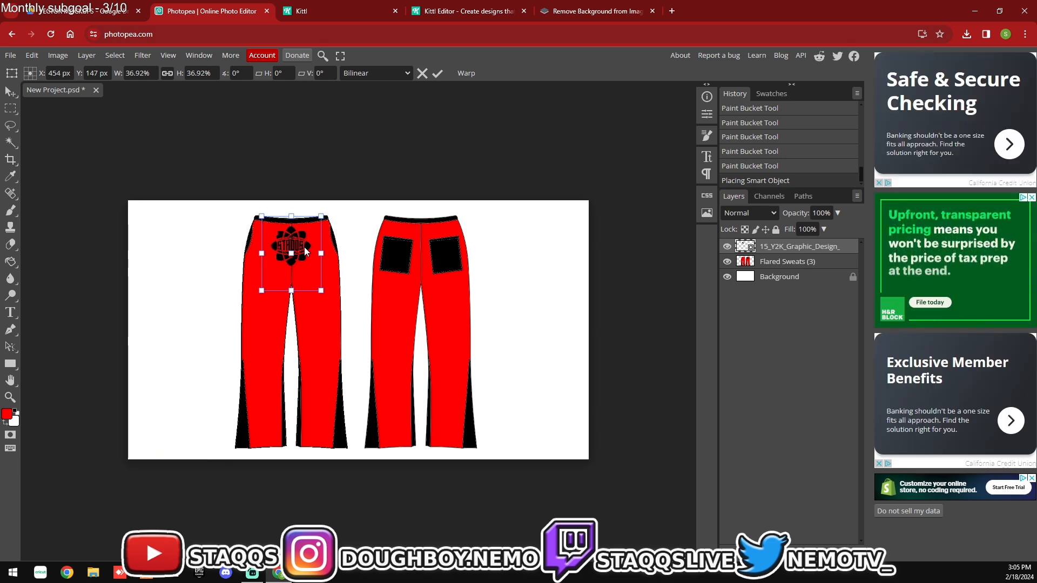
pyautogui.click(436, 73)
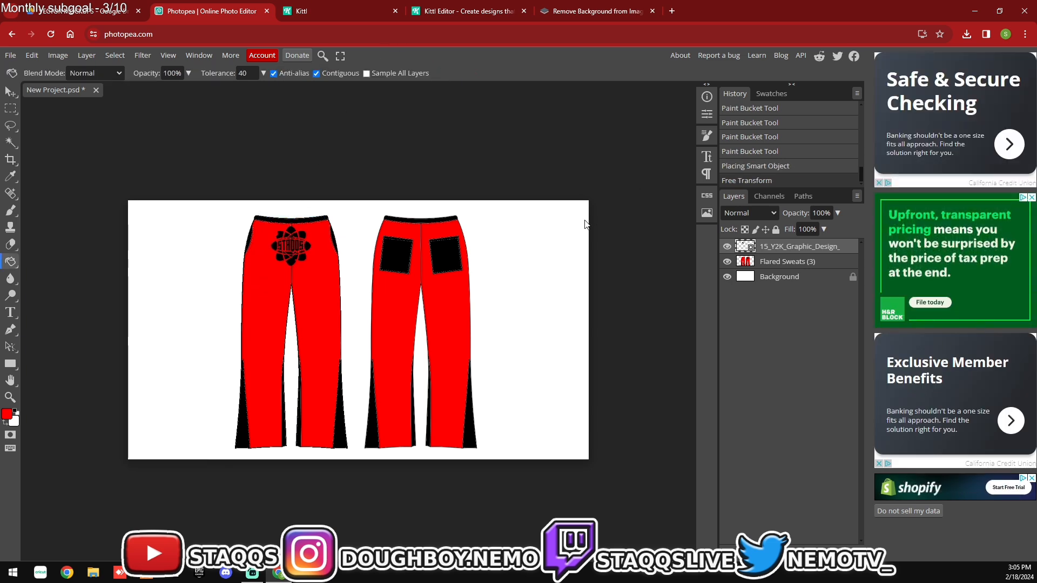
pyautogui.click(290, 241)
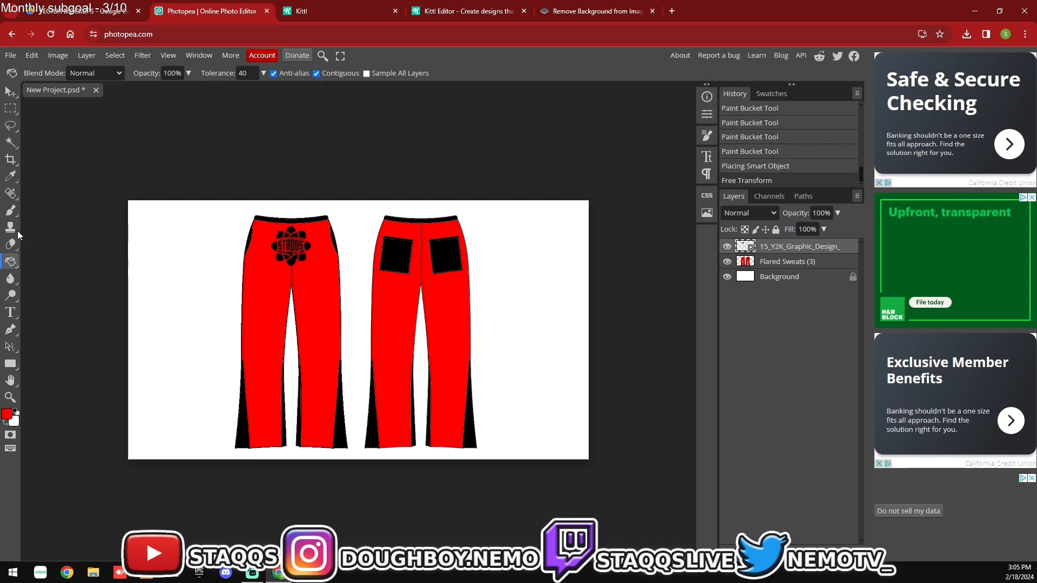
pyautogui.click(9, 90)
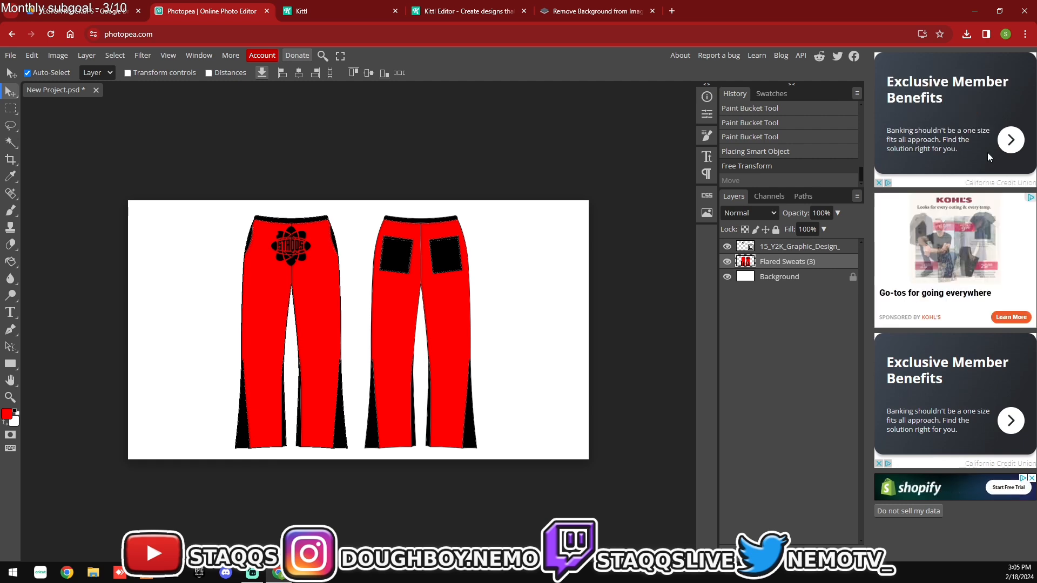
pyautogui.moveTo(816, 95)
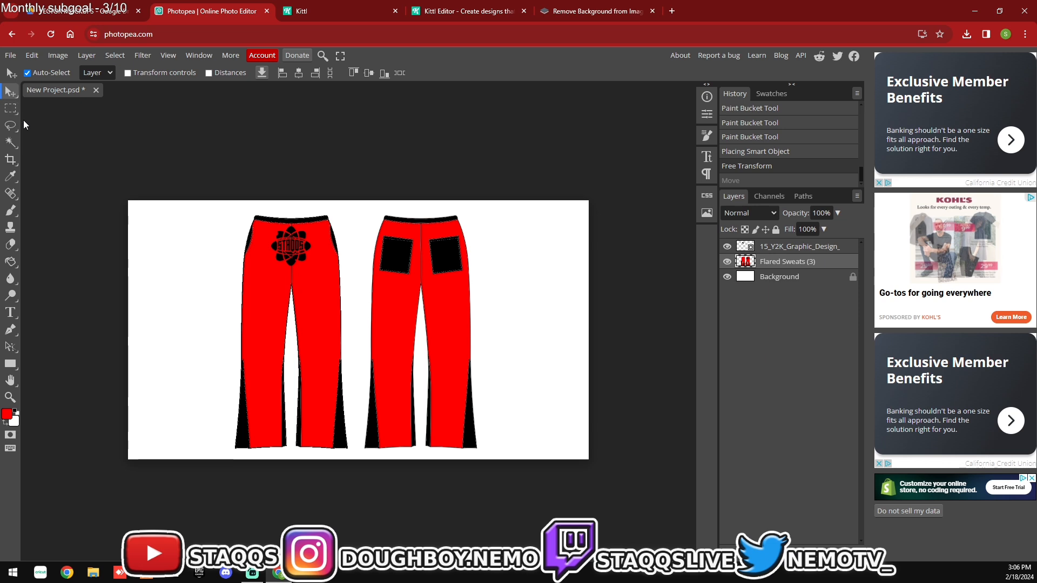
pyautogui.moveTo(134, 169)
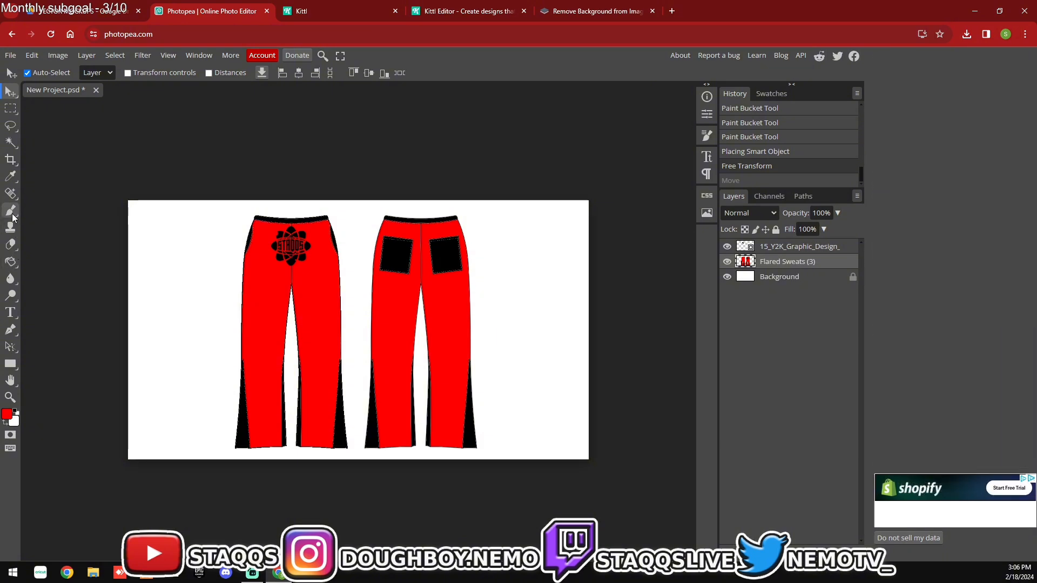
pyautogui.click(11, 211)
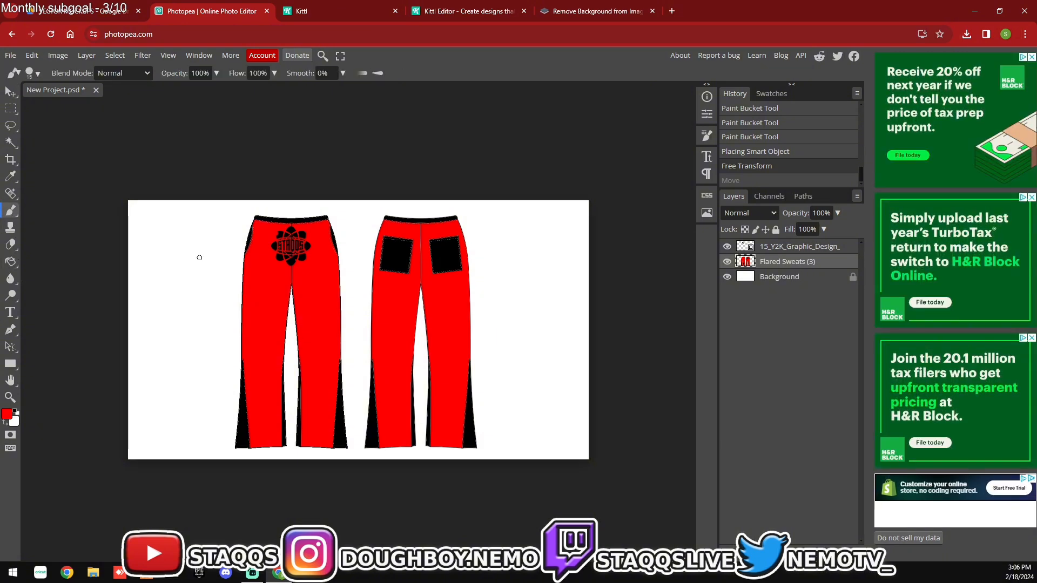
# Step: Set the brush foreground colour to white in the Color Picker
pyautogui.click(8, 415)
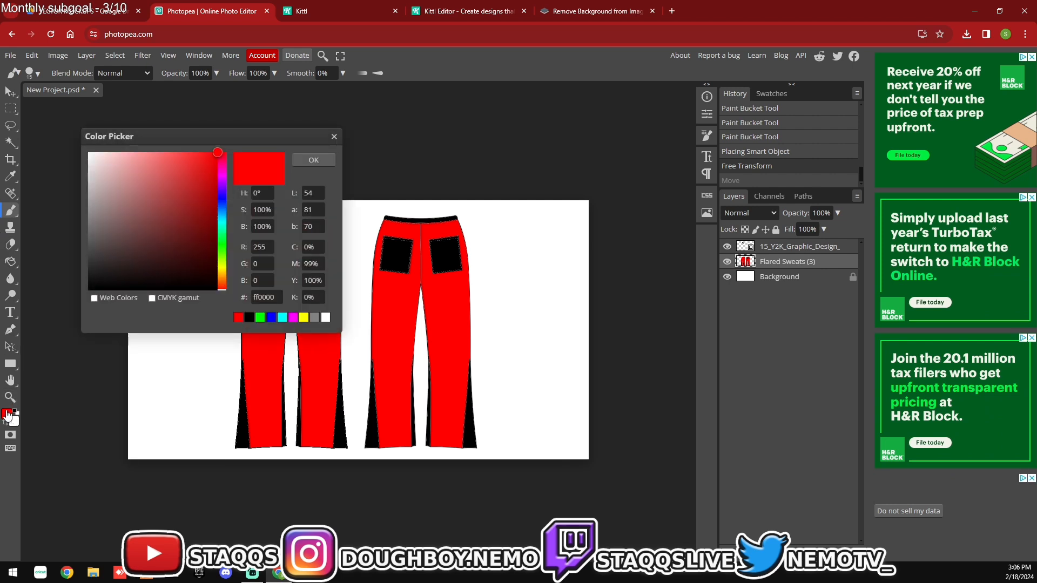
pyautogui.click(90, 159)
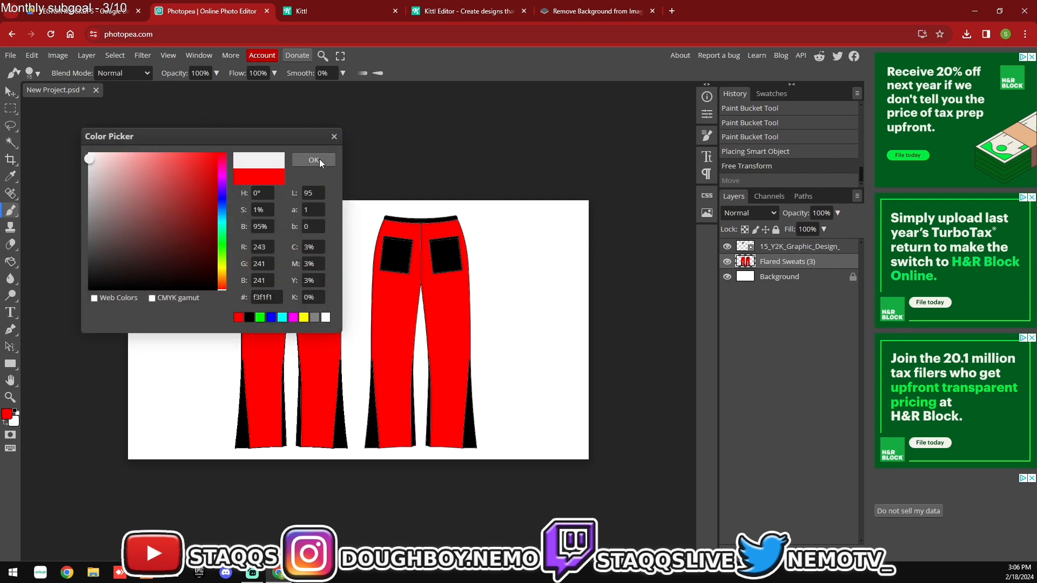
pyautogui.click(313, 159)
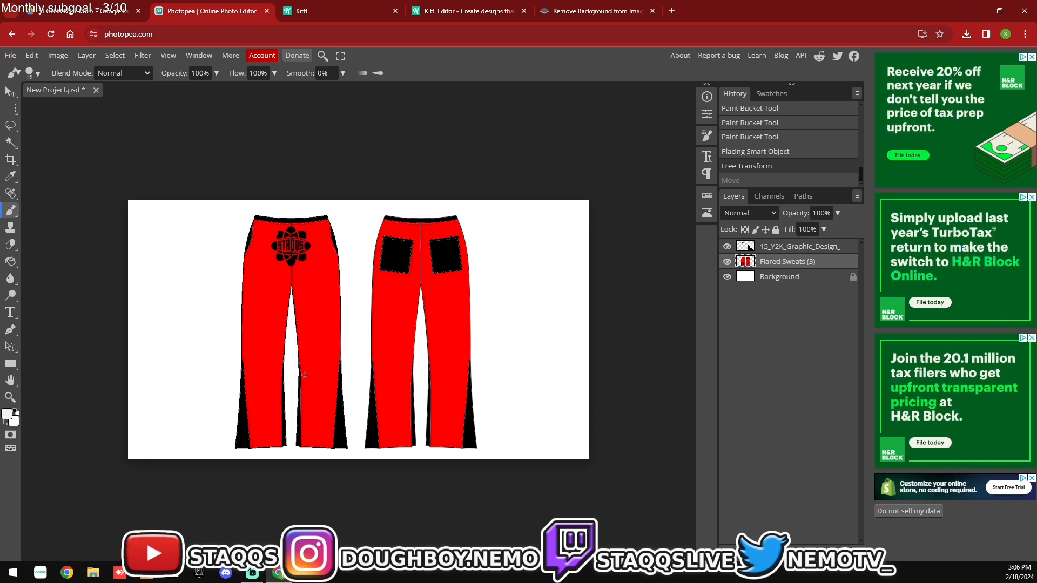
# Step: Stamp white rhinestone dots across the front sweatpants, then move to the Drive mockups folder
pyautogui.click(250, 388)
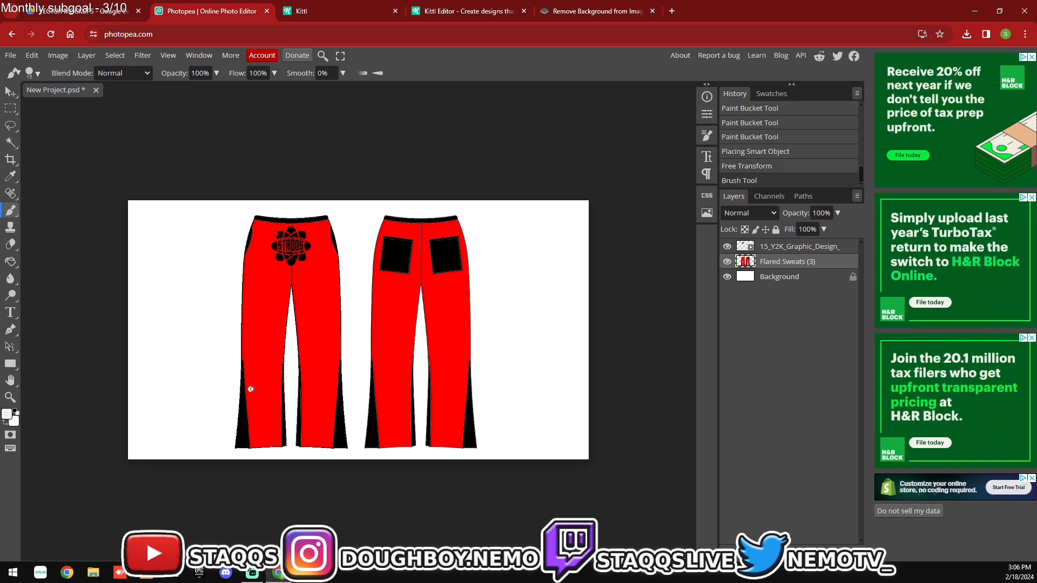
pyautogui.click(250, 377)
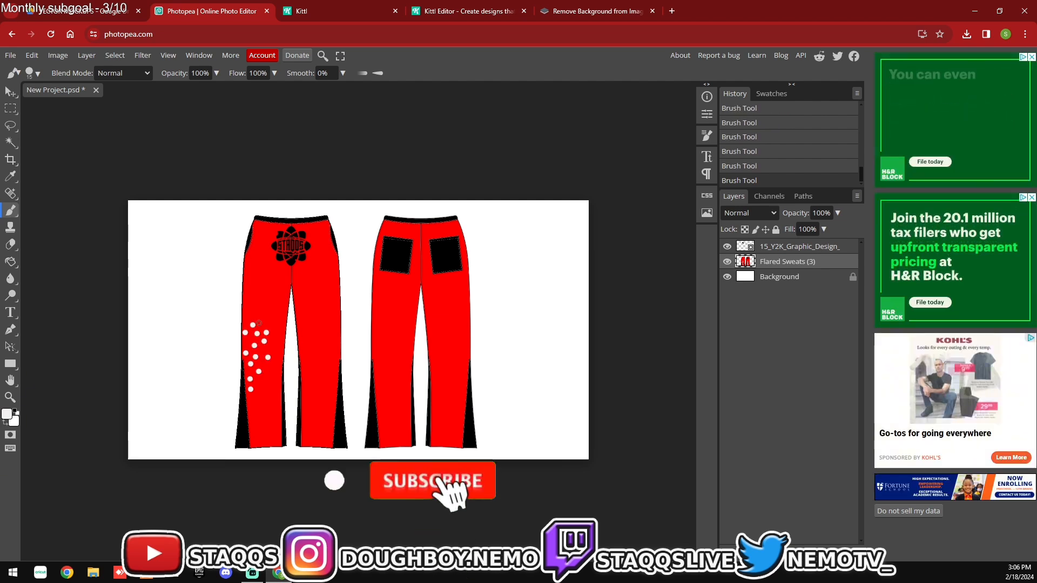
pyautogui.click(265, 324)
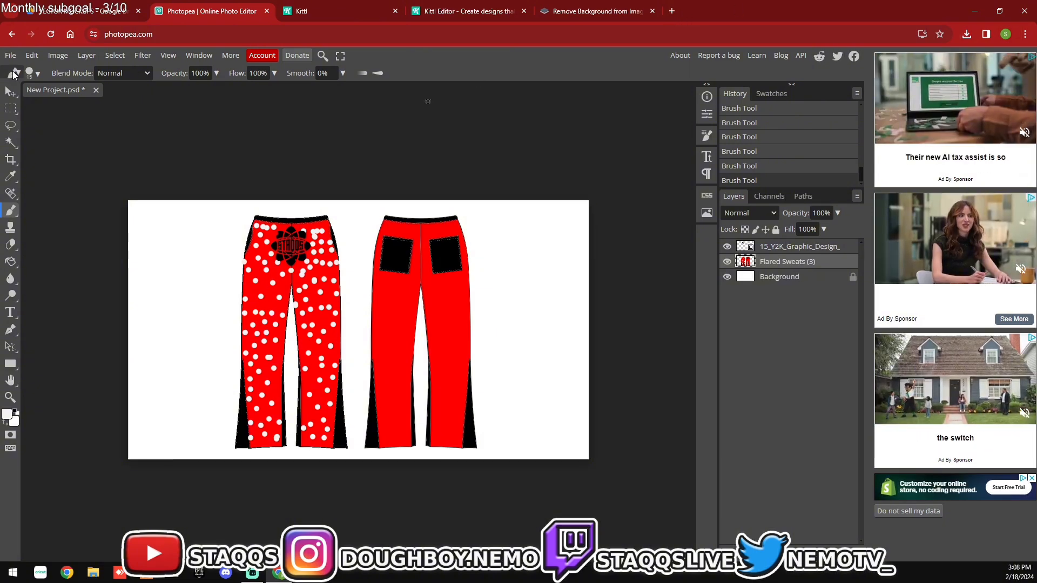
pyautogui.click(73, 11)
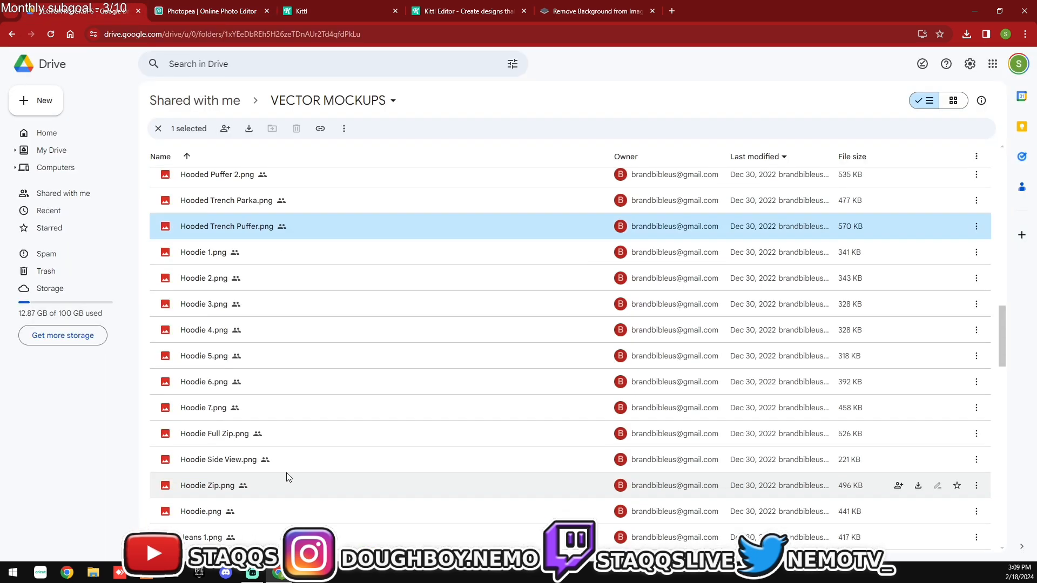
# Step: Open the Hoodie Full Zip image in Drive and return to the blank Photopea project
pyautogui.doubleClick(213, 433)
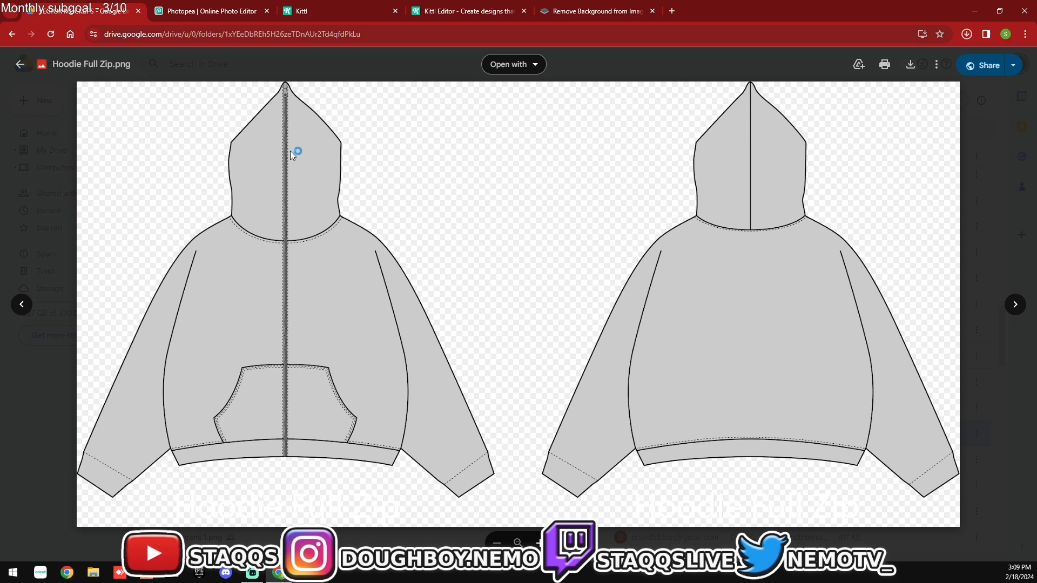
pyautogui.click(209, 11)
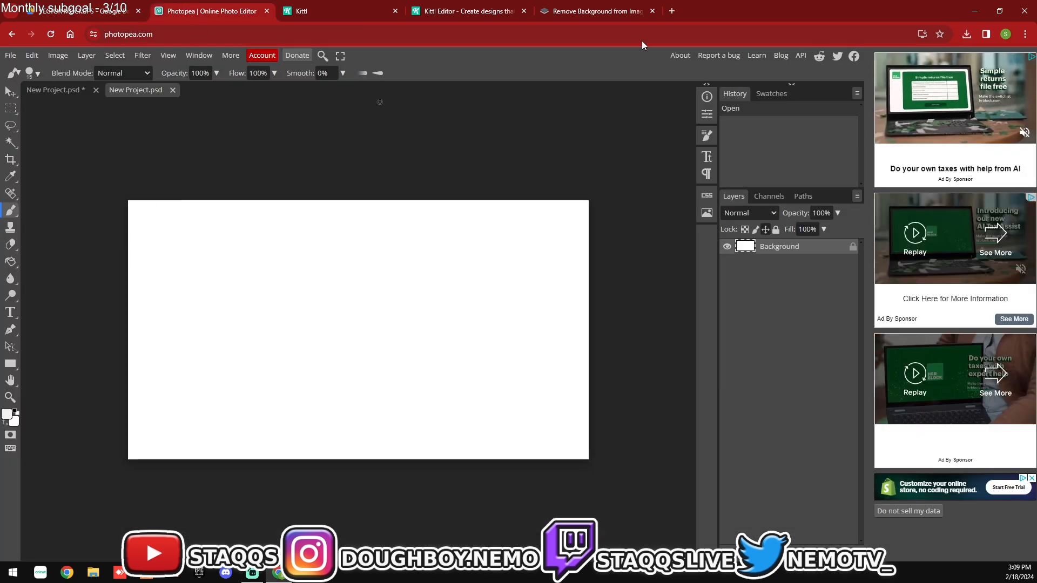
# Step: Place the downloaded Hoodie Full Zip PNG onto the canvas from recent downloads
pyautogui.click(965, 34)
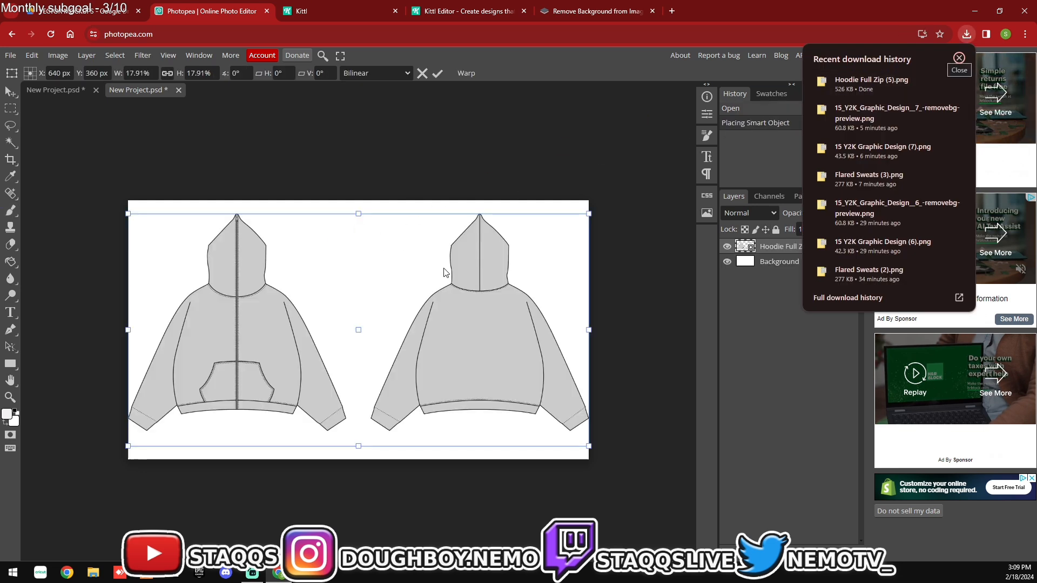
pyautogui.click(958, 69)
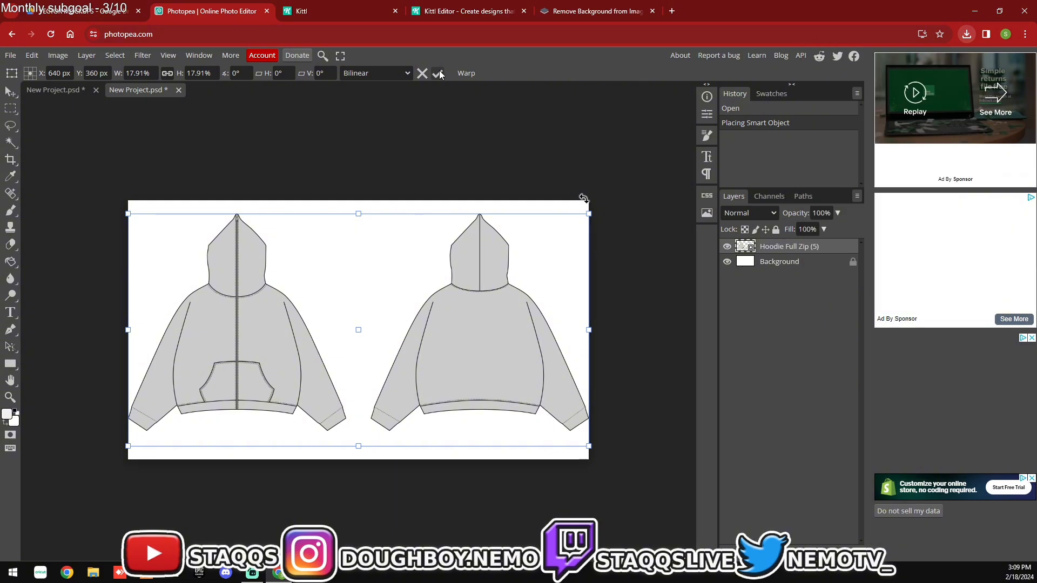
pyautogui.click(438, 73)
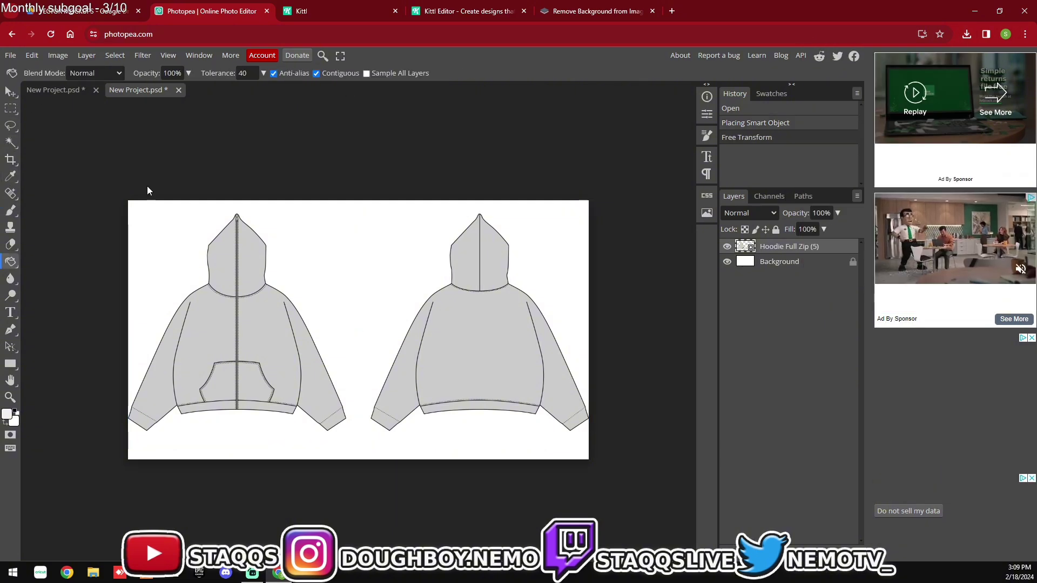
# Step: Rasterize the placed hoodie layer via the 'rast' search and start choosing a red fill colour
pyautogui.write('rast')
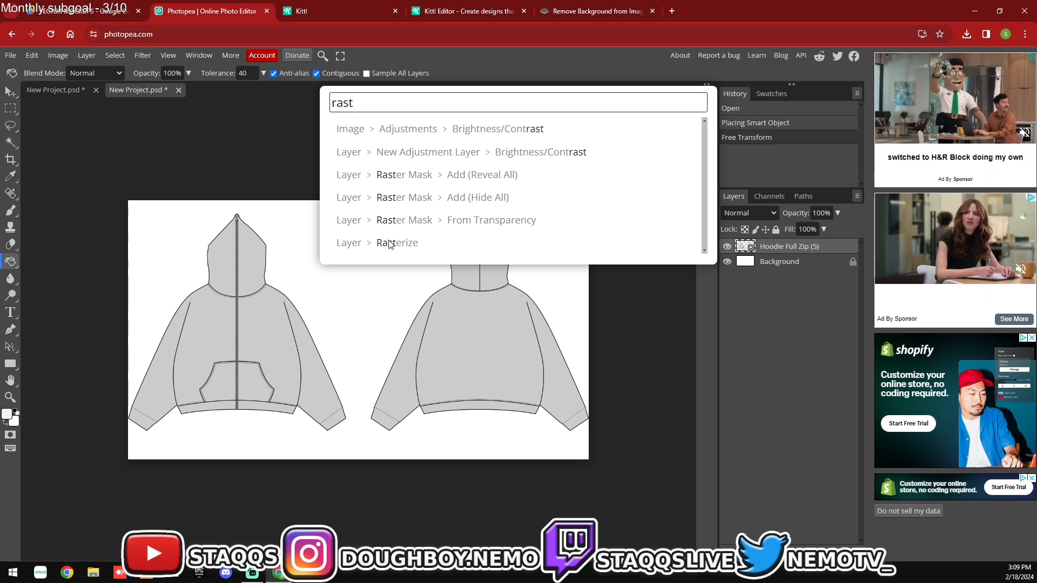
pyautogui.click(396, 243)
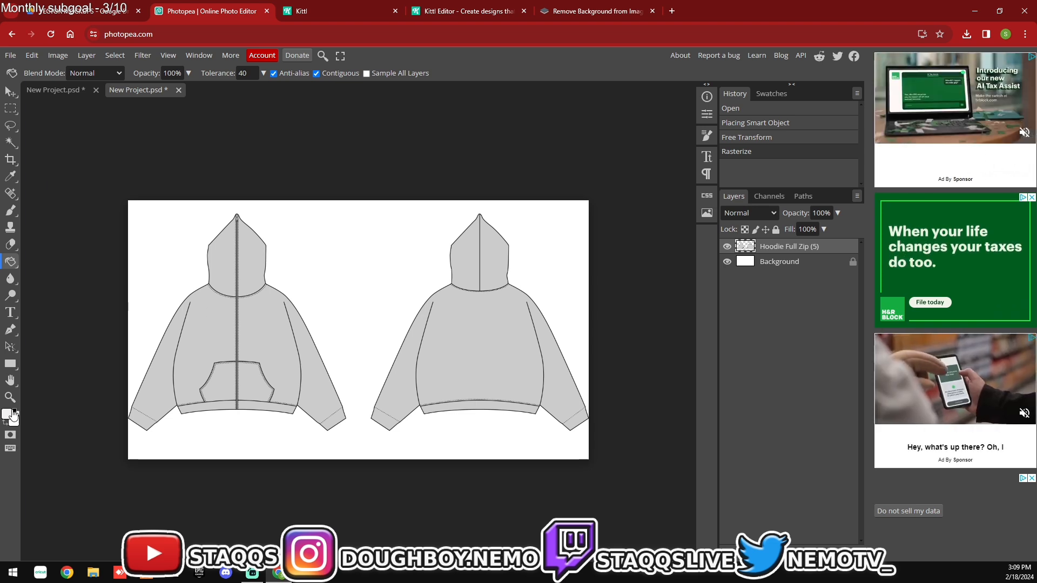
pyautogui.click(10, 417)
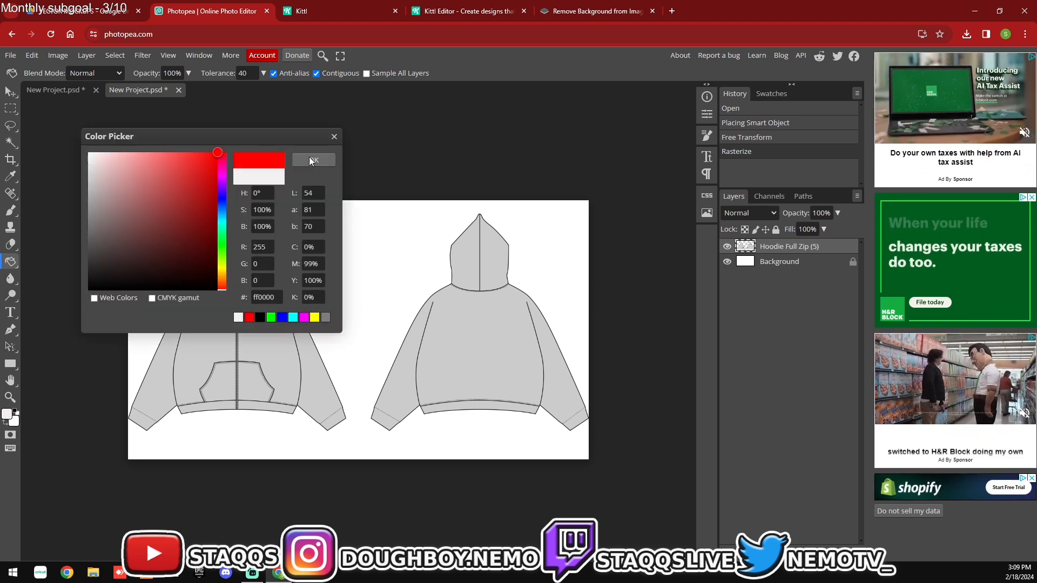
# Step: Bucket-fill the hoodie's front panels, pocket area and waistband red
pyautogui.click(312, 160)
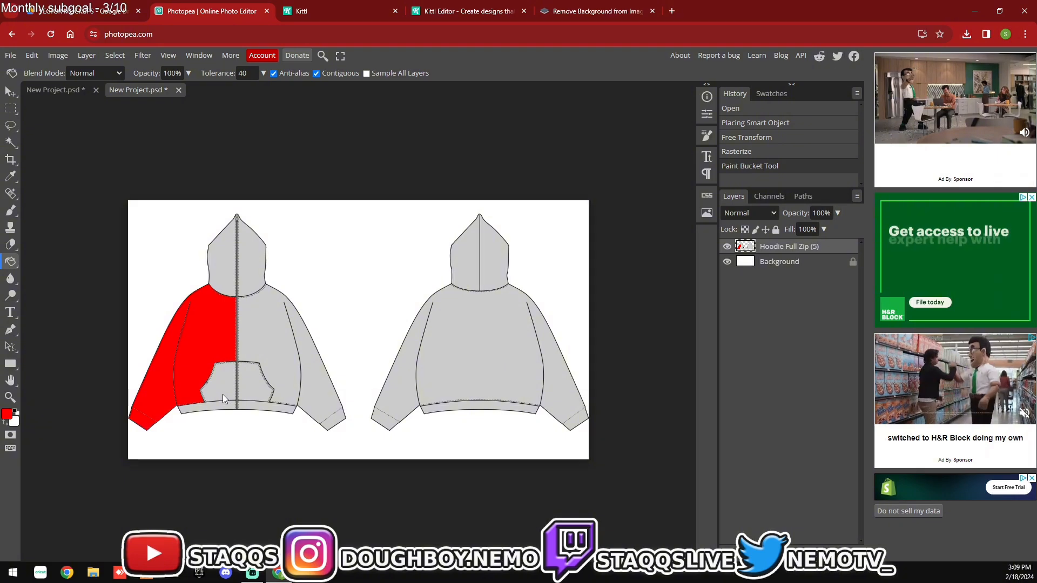
pyautogui.click(234, 384)
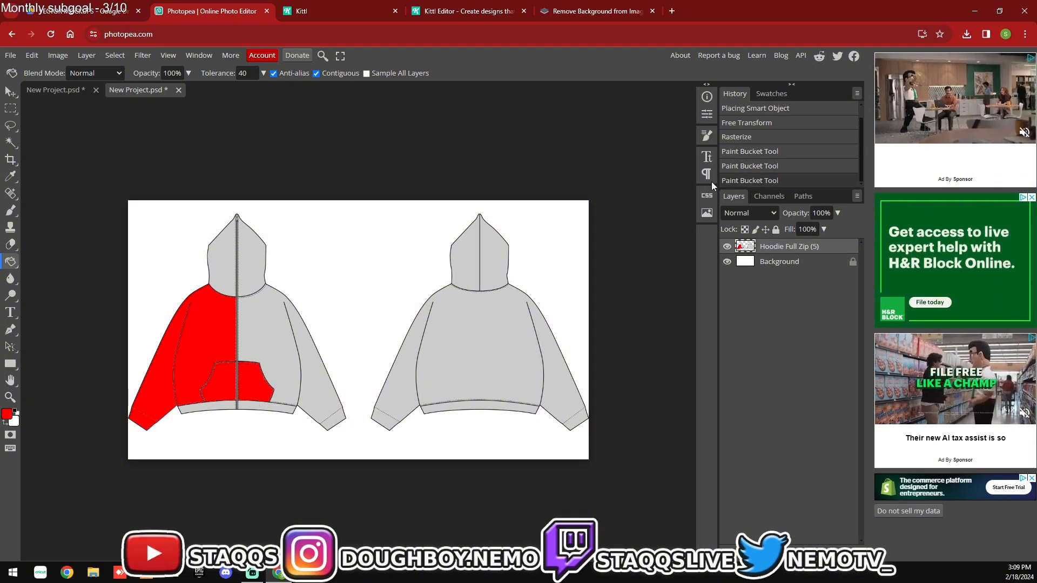
pyautogui.click(264, 318)
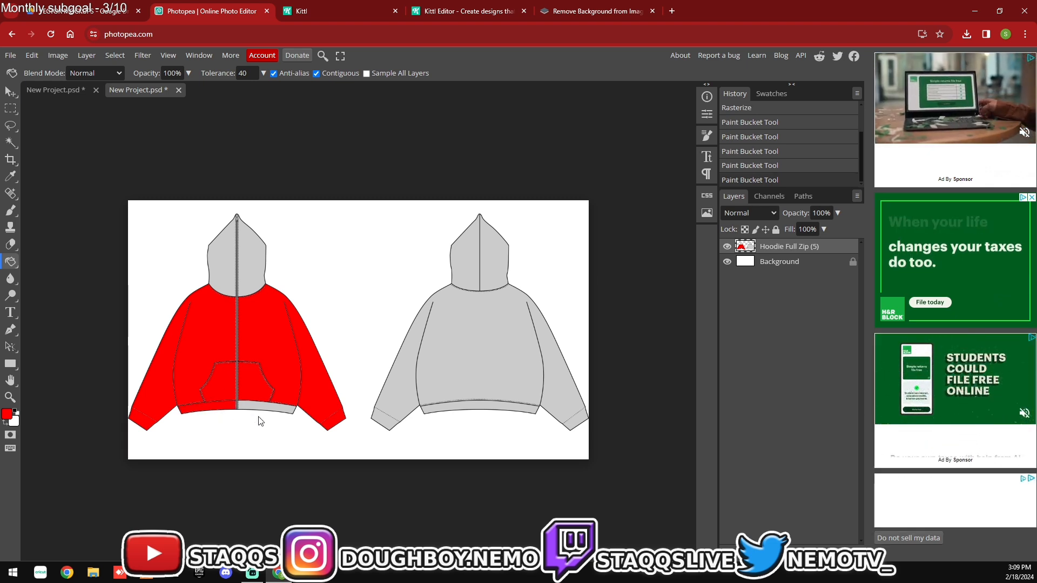
pyautogui.click(235, 258)
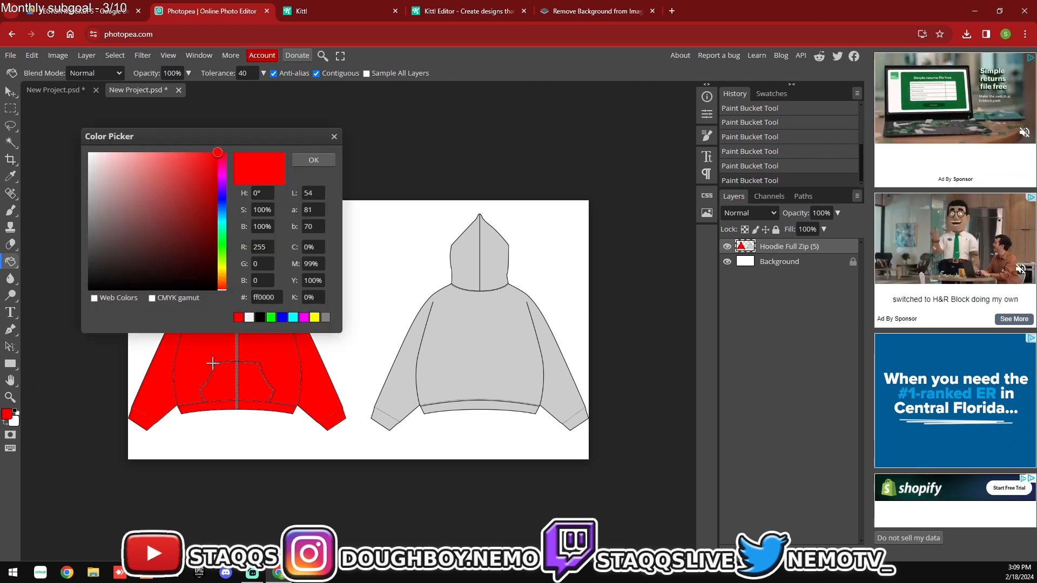
# Step: Fill the pocket black and bring in the Y2K logo PNG from recent downloads onto the chest
pyautogui.click(312, 160)
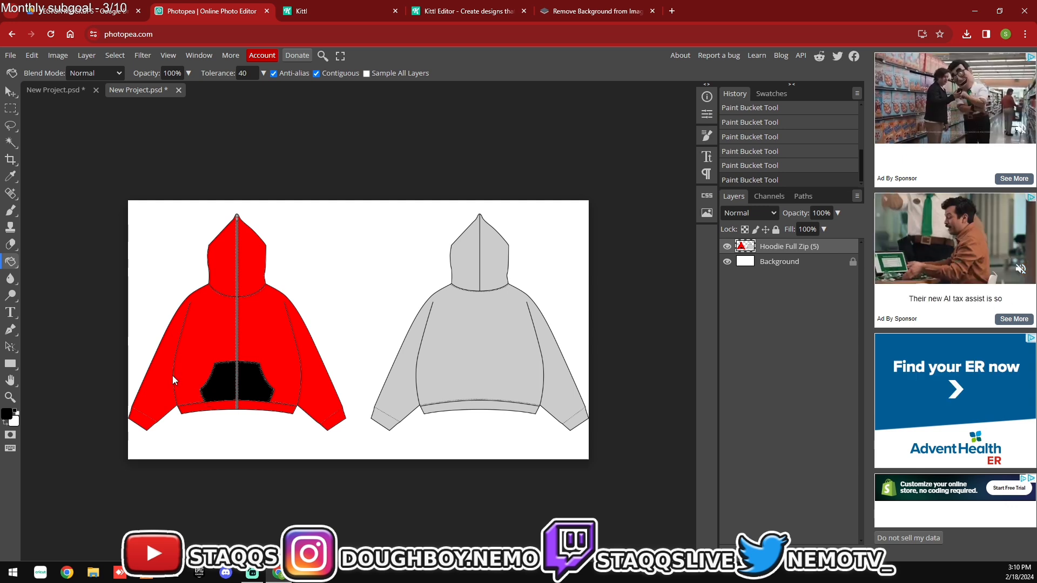
pyautogui.moveTo(45, 275)
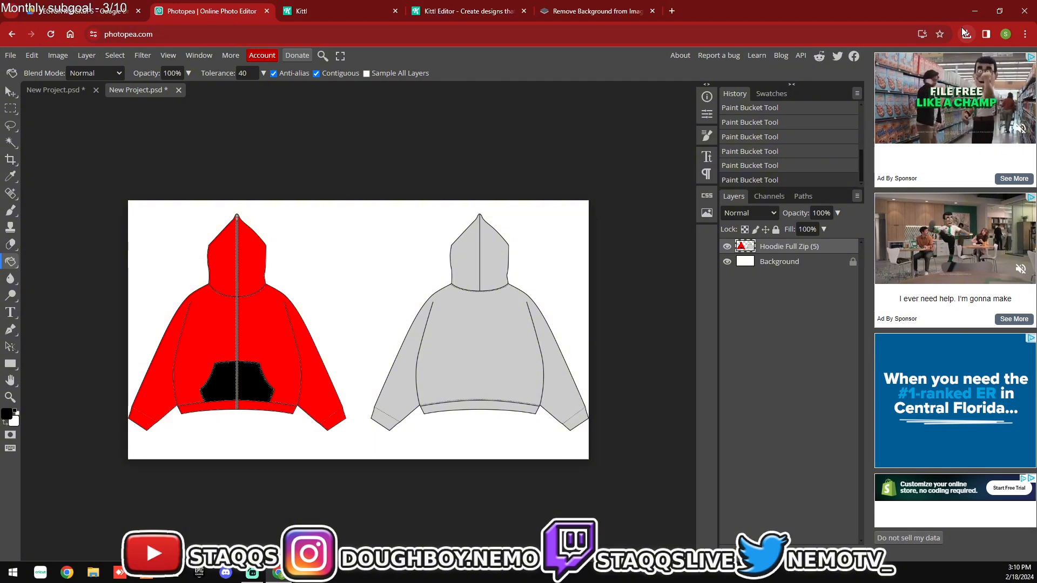
pyautogui.click(964, 34)
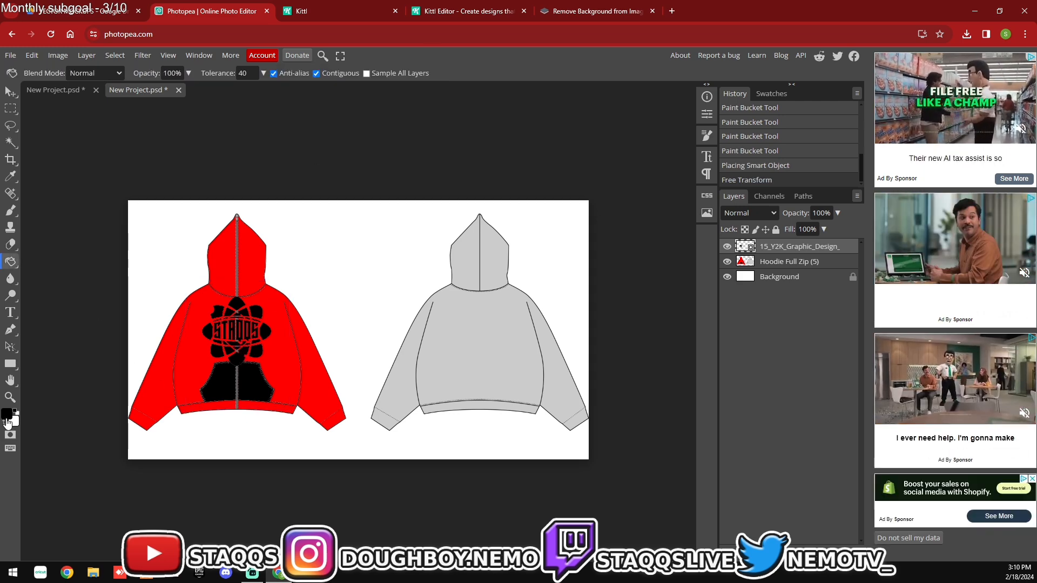
# Step: Set the fill colour back to red and bucket-fill the pocket so the whole front is red
pyautogui.click(7, 414)
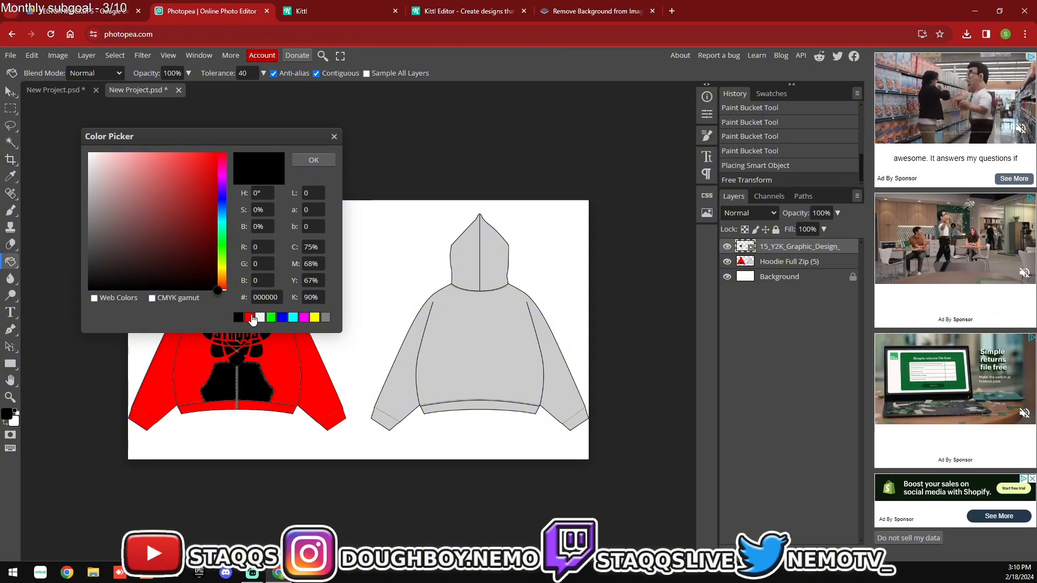
pyautogui.click(314, 160)
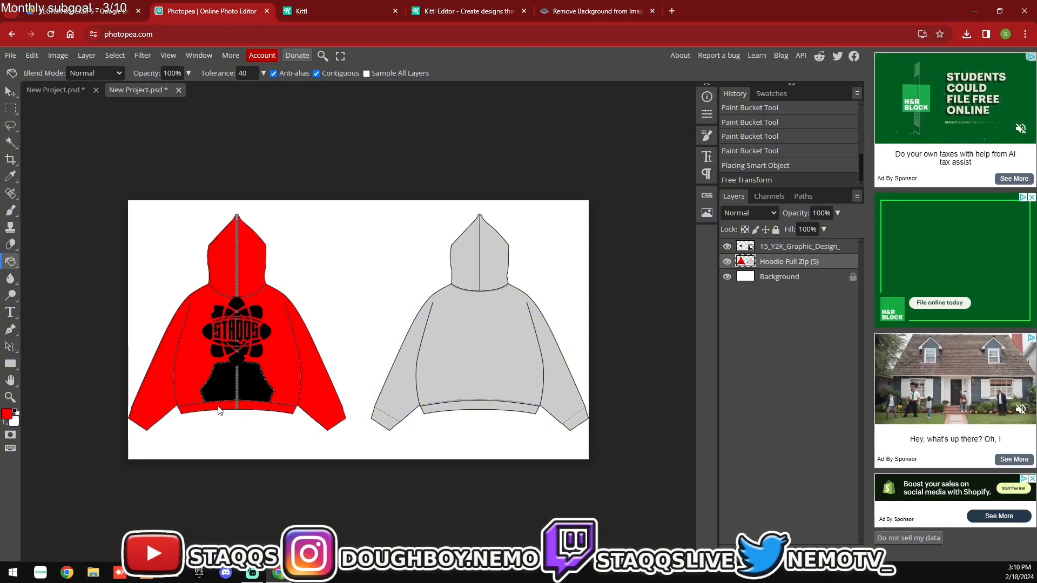
pyautogui.click(237, 383)
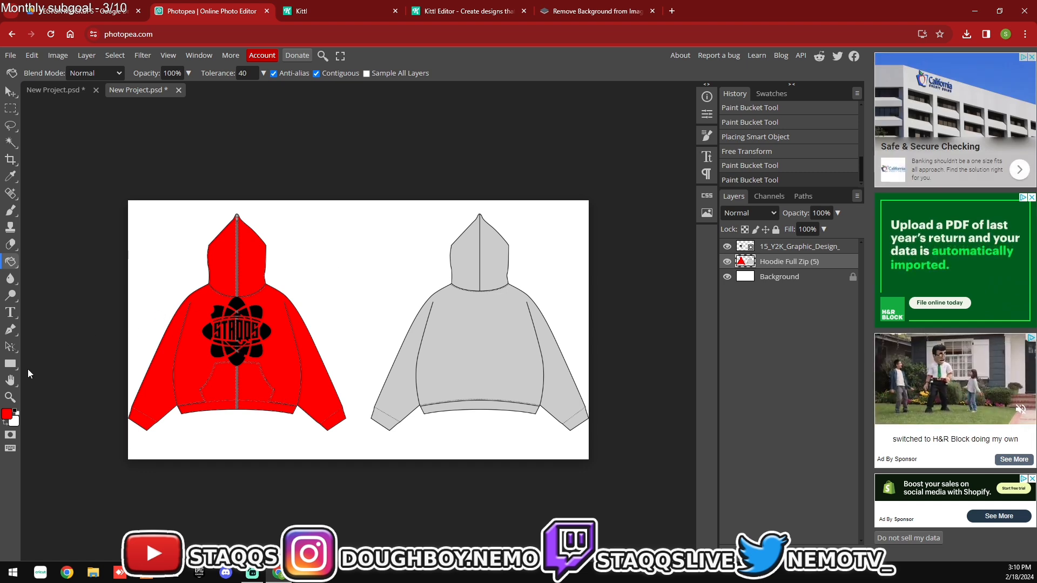
pyautogui.moveTo(75, 343)
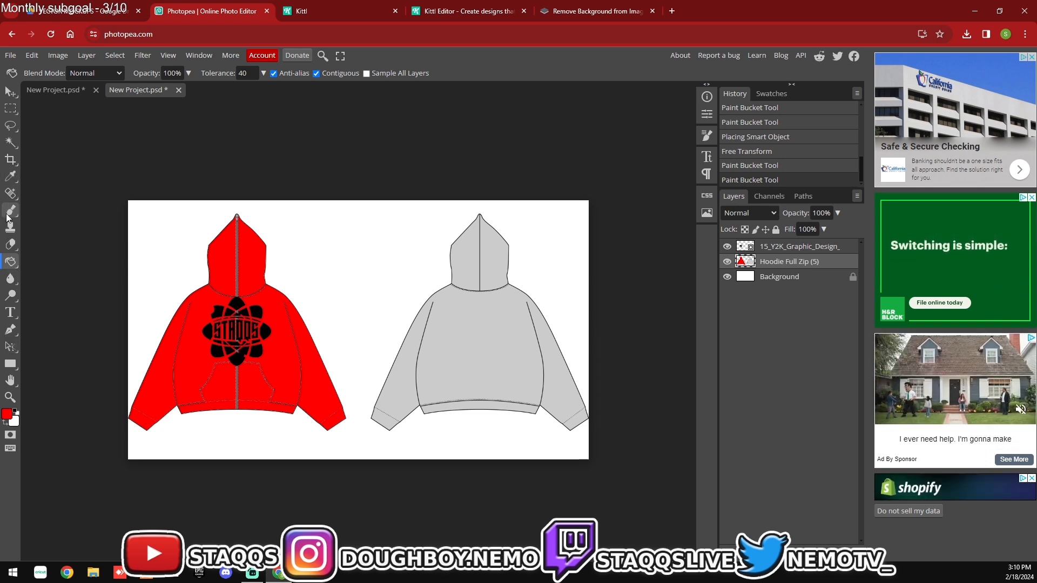
pyautogui.click(10, 222)
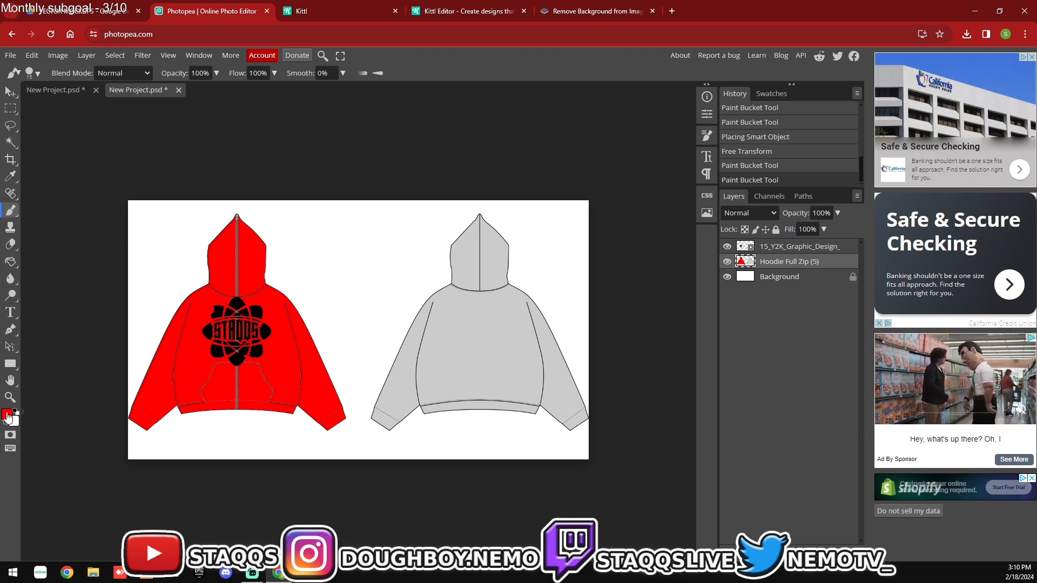
# Step: Brush white rhinestone dots over the front hoodie, then bucket-fill the back body red
pyautogui.click(7, 414)
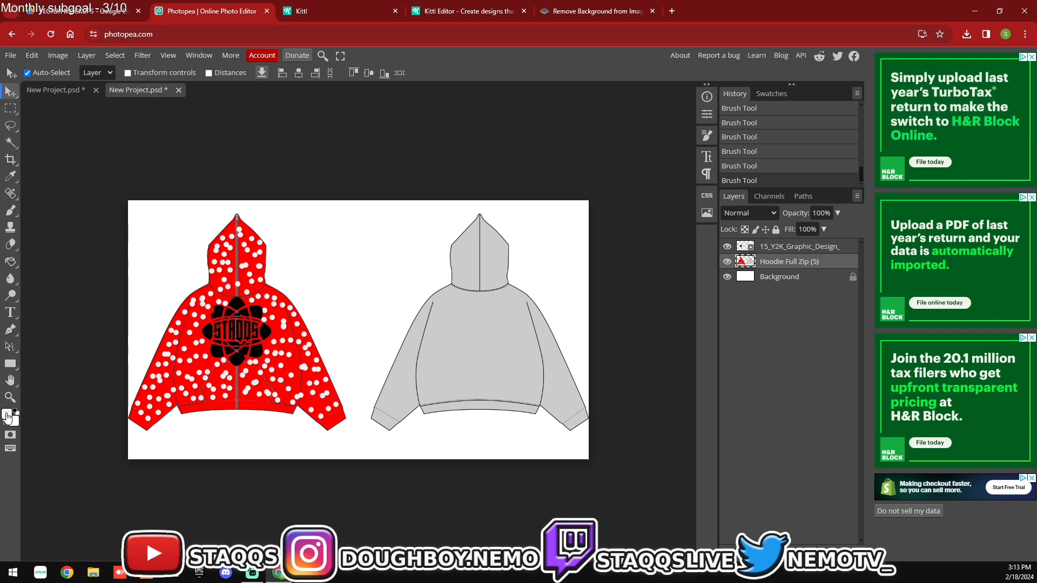
pyautogui.click(11, 260)
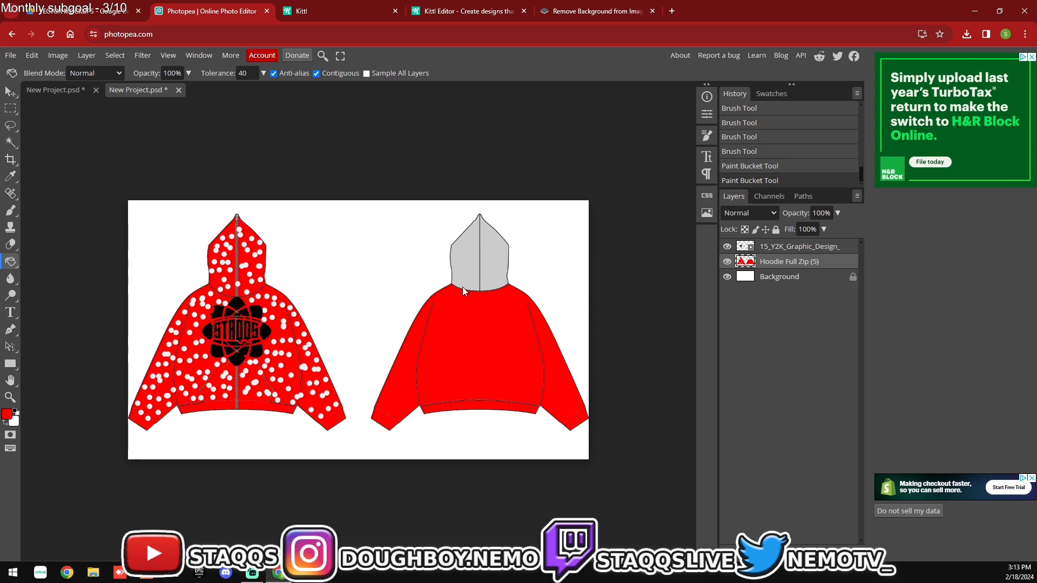
# Step: Fill the back hood red and brush white rhinestone dots across the back view
pyautogui.click(479, 255)
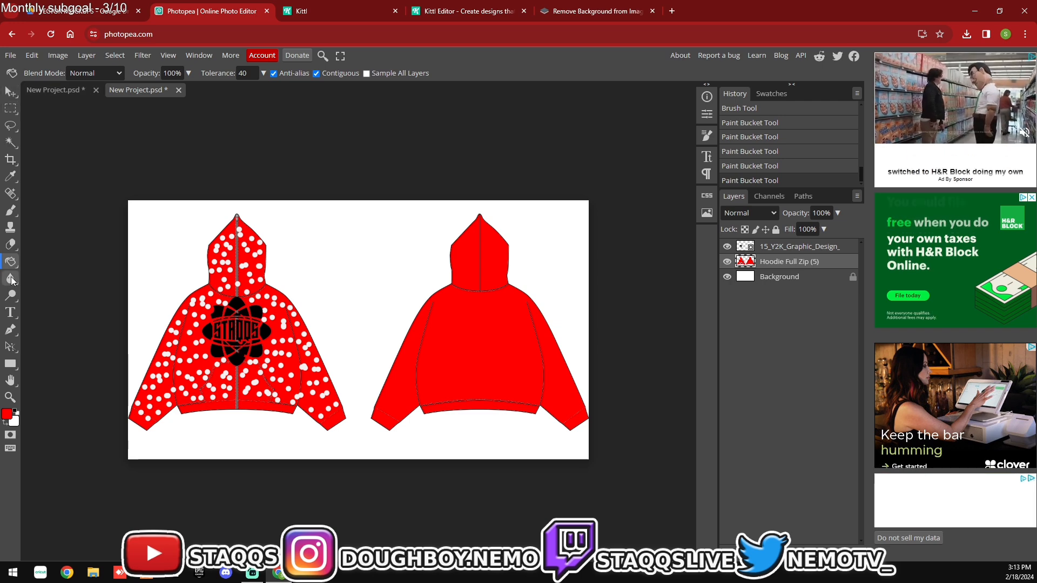
pyautogui.click(11, 211)
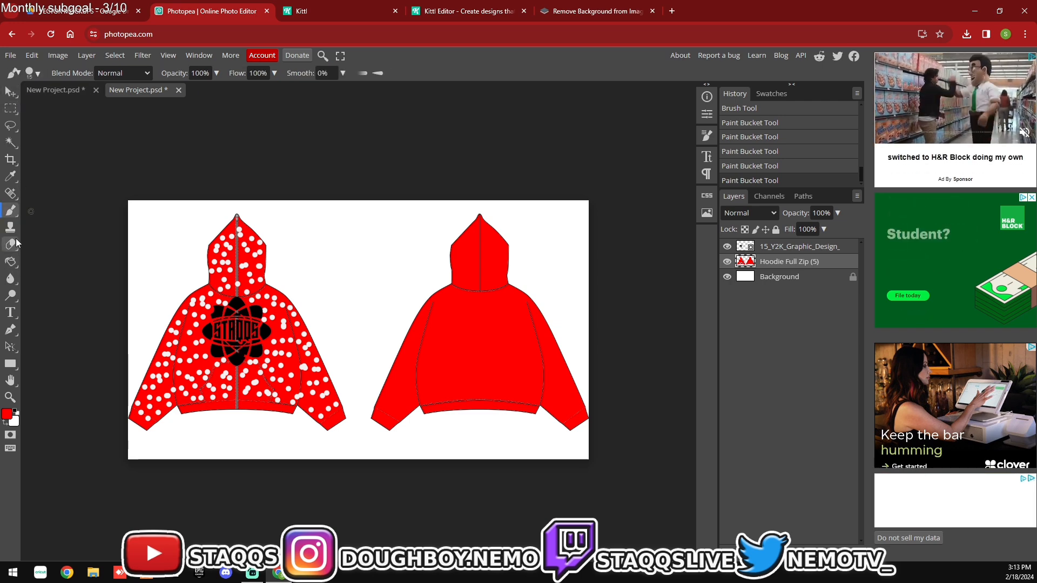
pyautogui.click(7, 415)
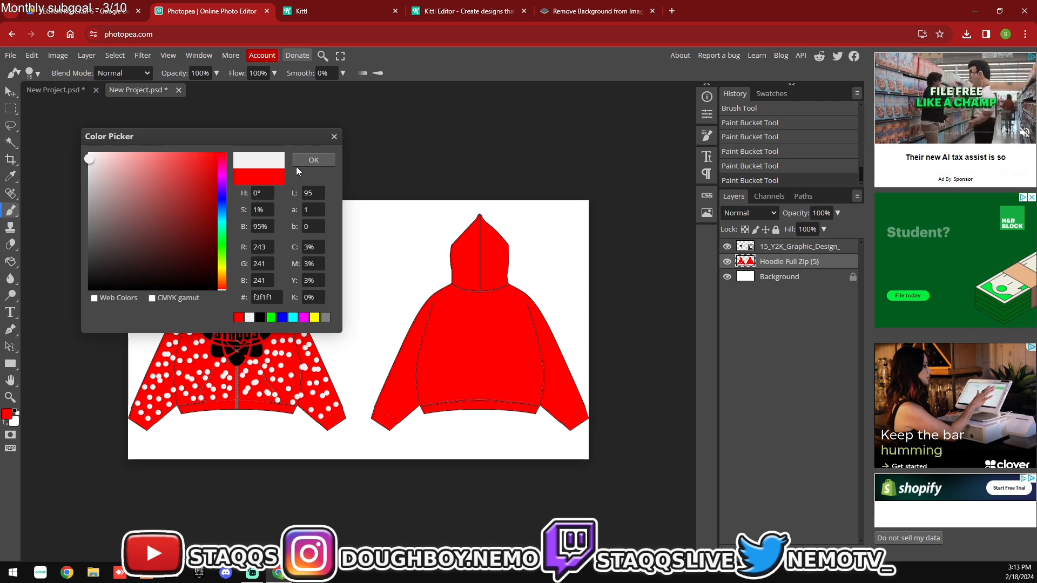
pyautogui.click(314, 160)
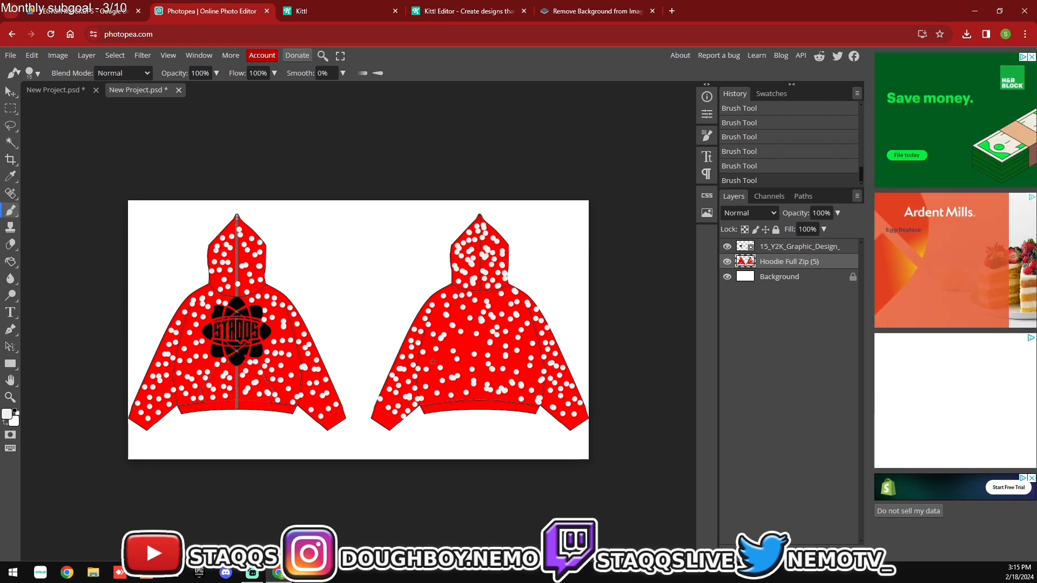
# Step: Return to the Paint Bucket and show Chrome's recent downloads over the finished mockup
pyautogui.click(10, 261)
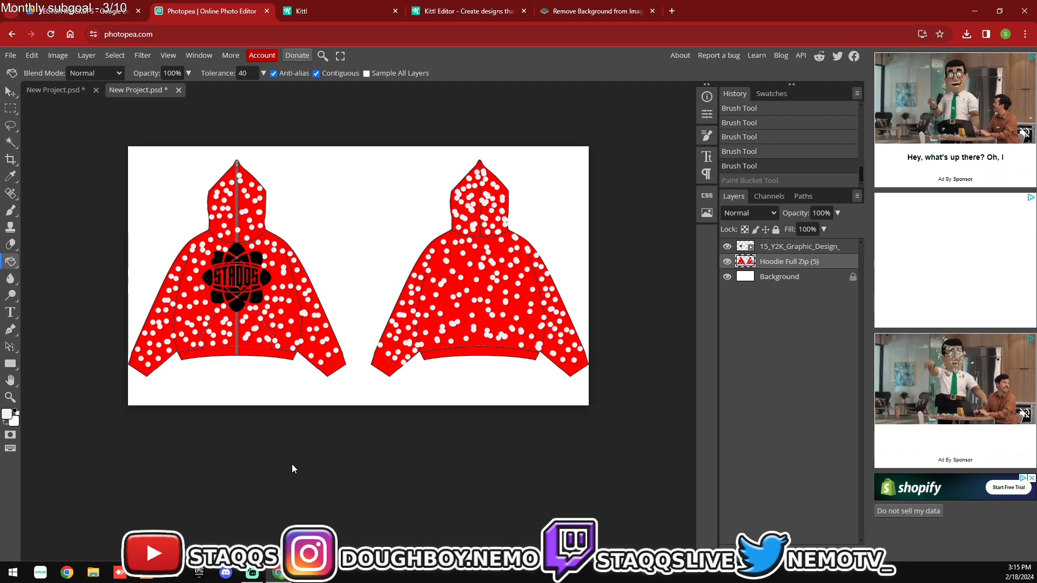
pyautogui.click(966, 34)
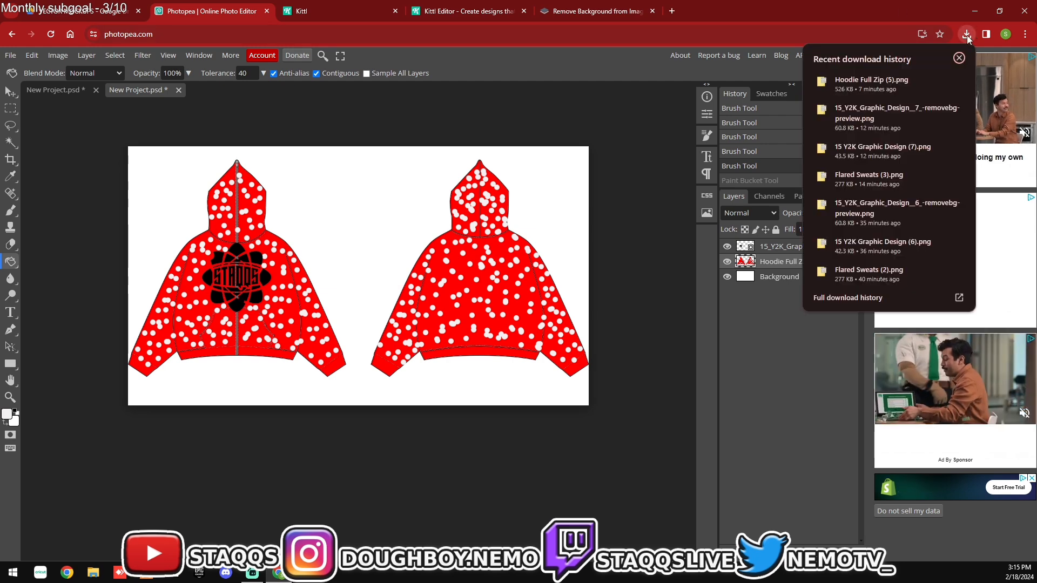